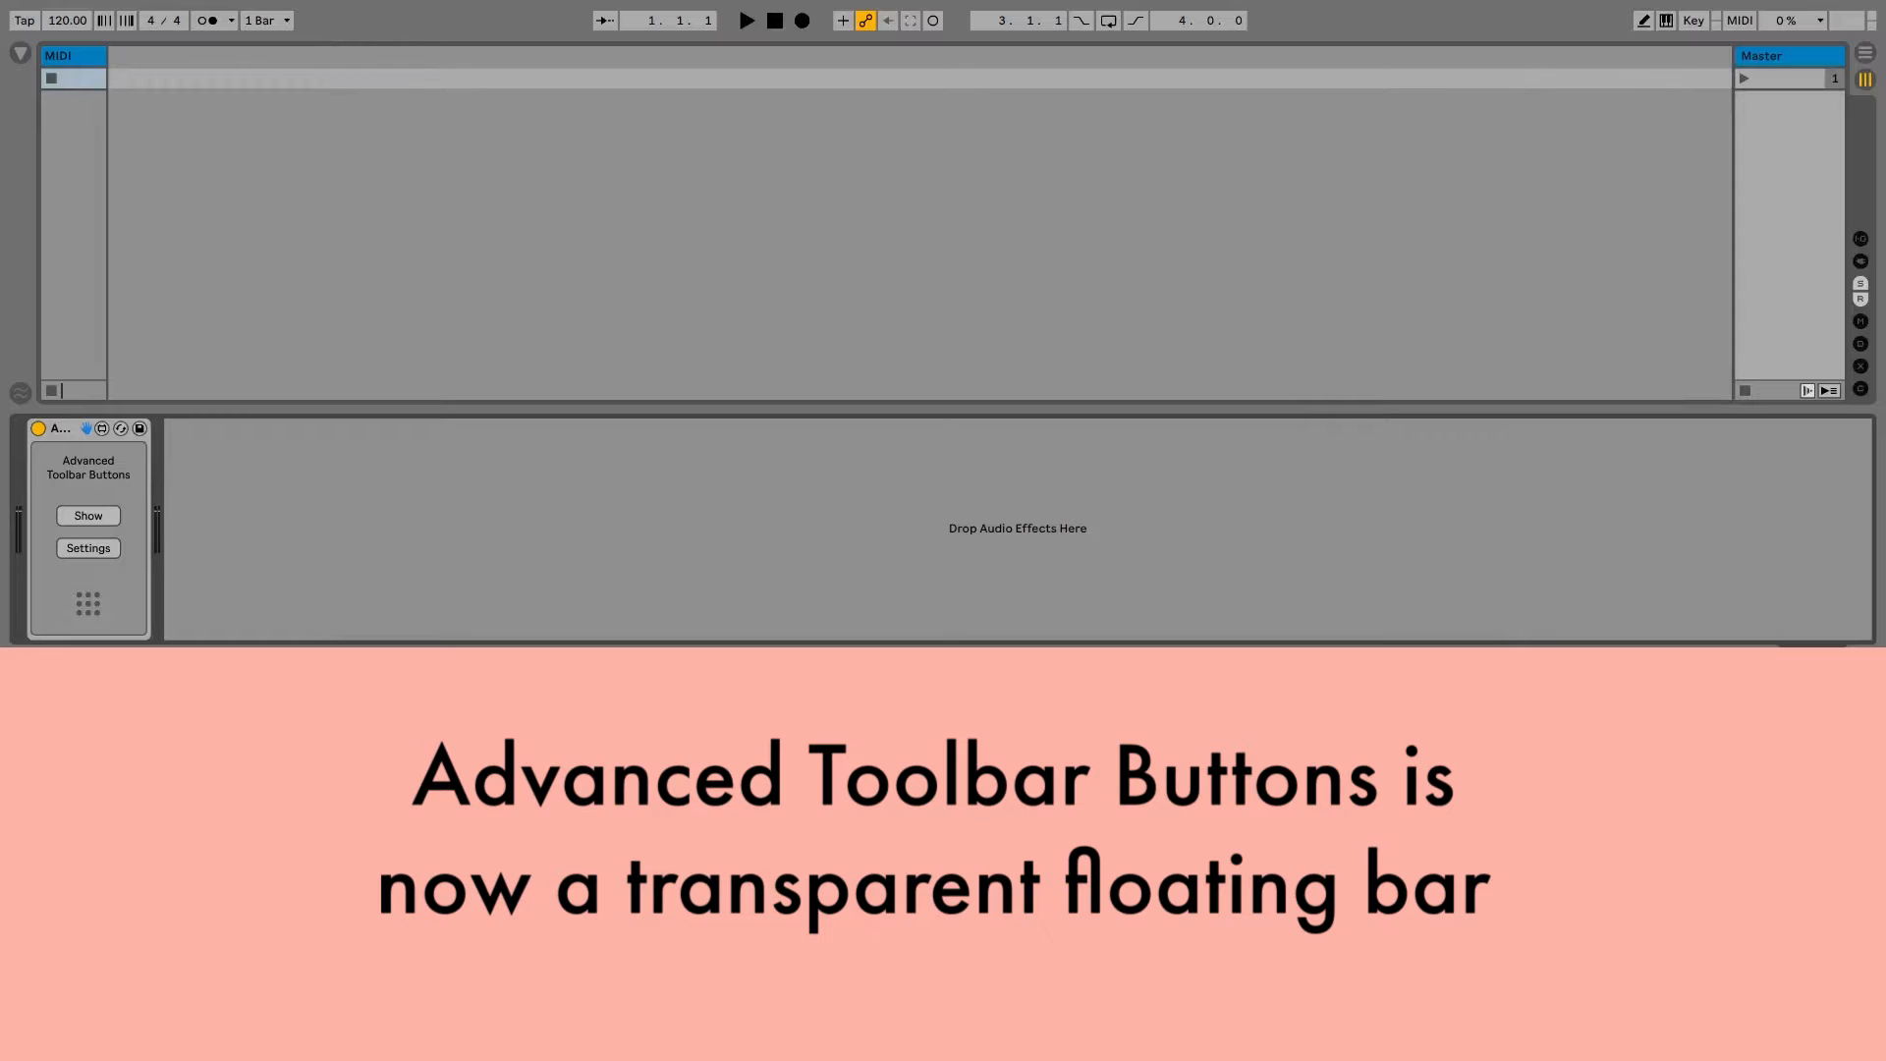
Reveal the device's Settings, show the floating button bar and check its size with Visual Aid
left_click(87, 548)
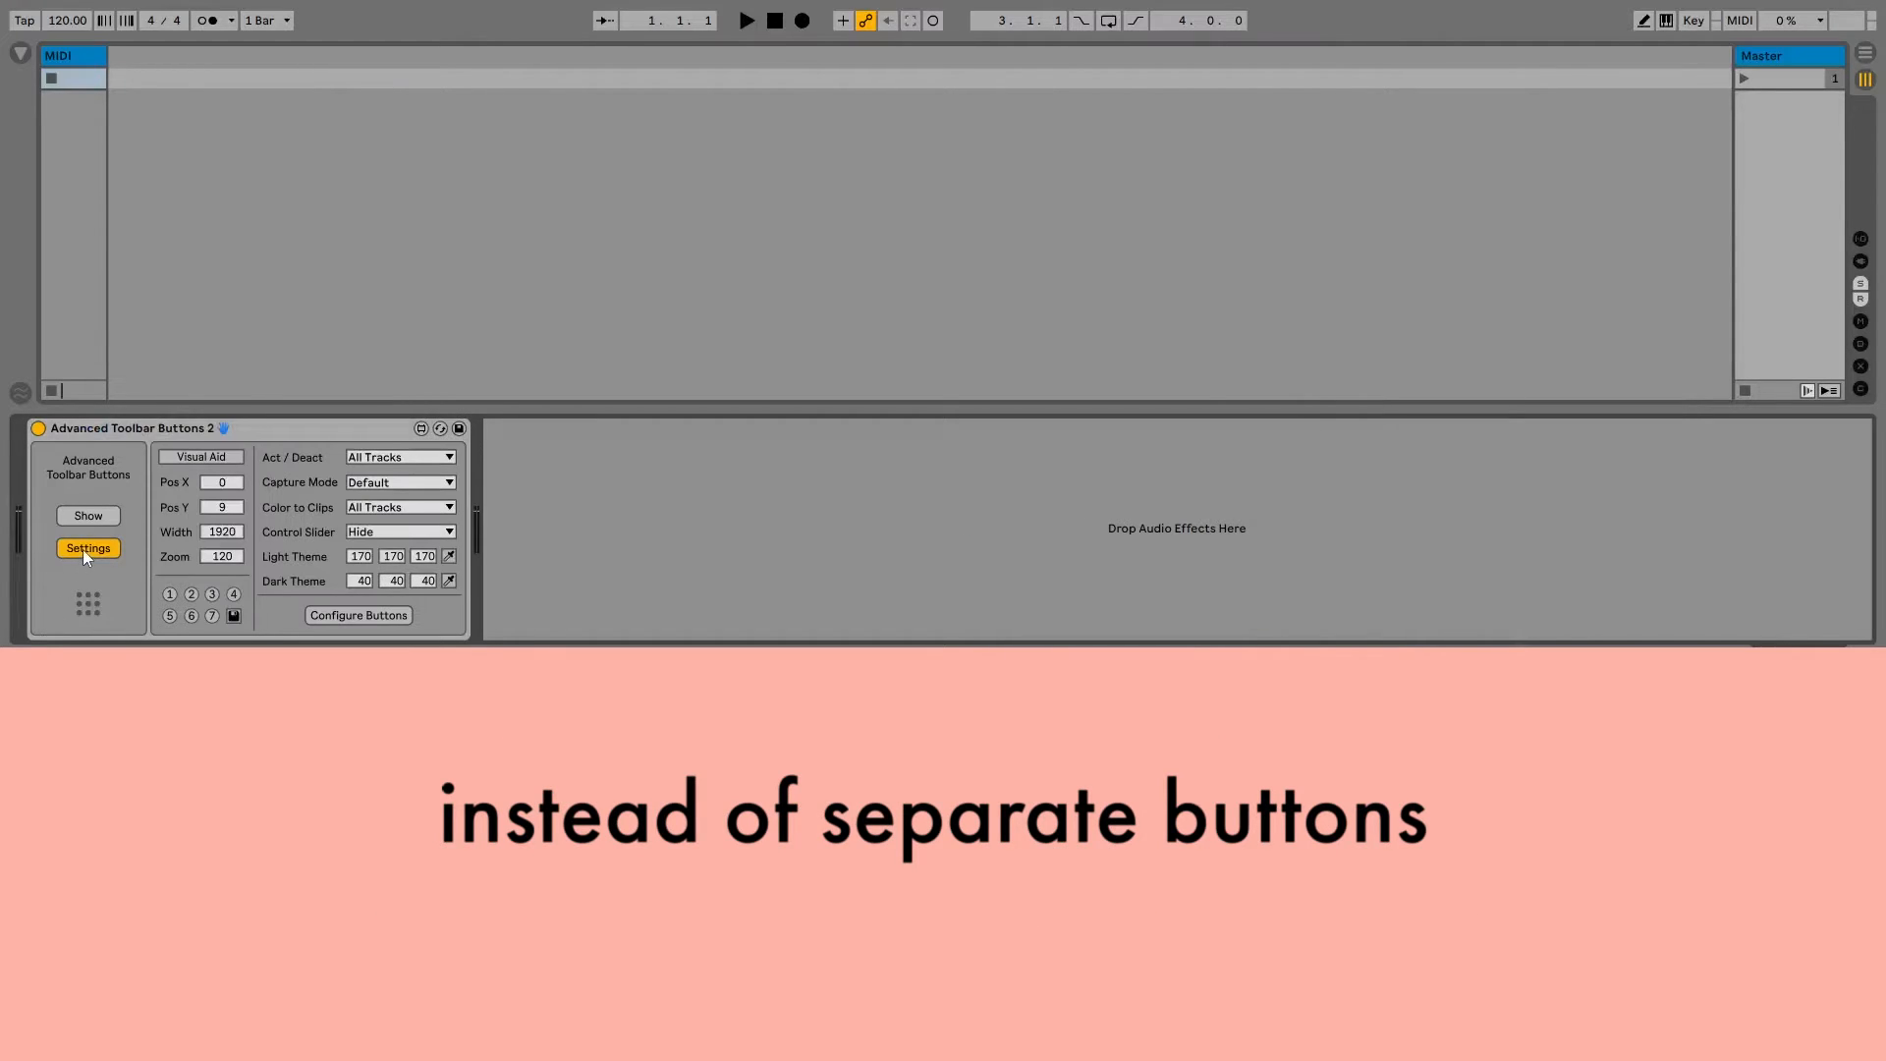
left_click(199, 456)
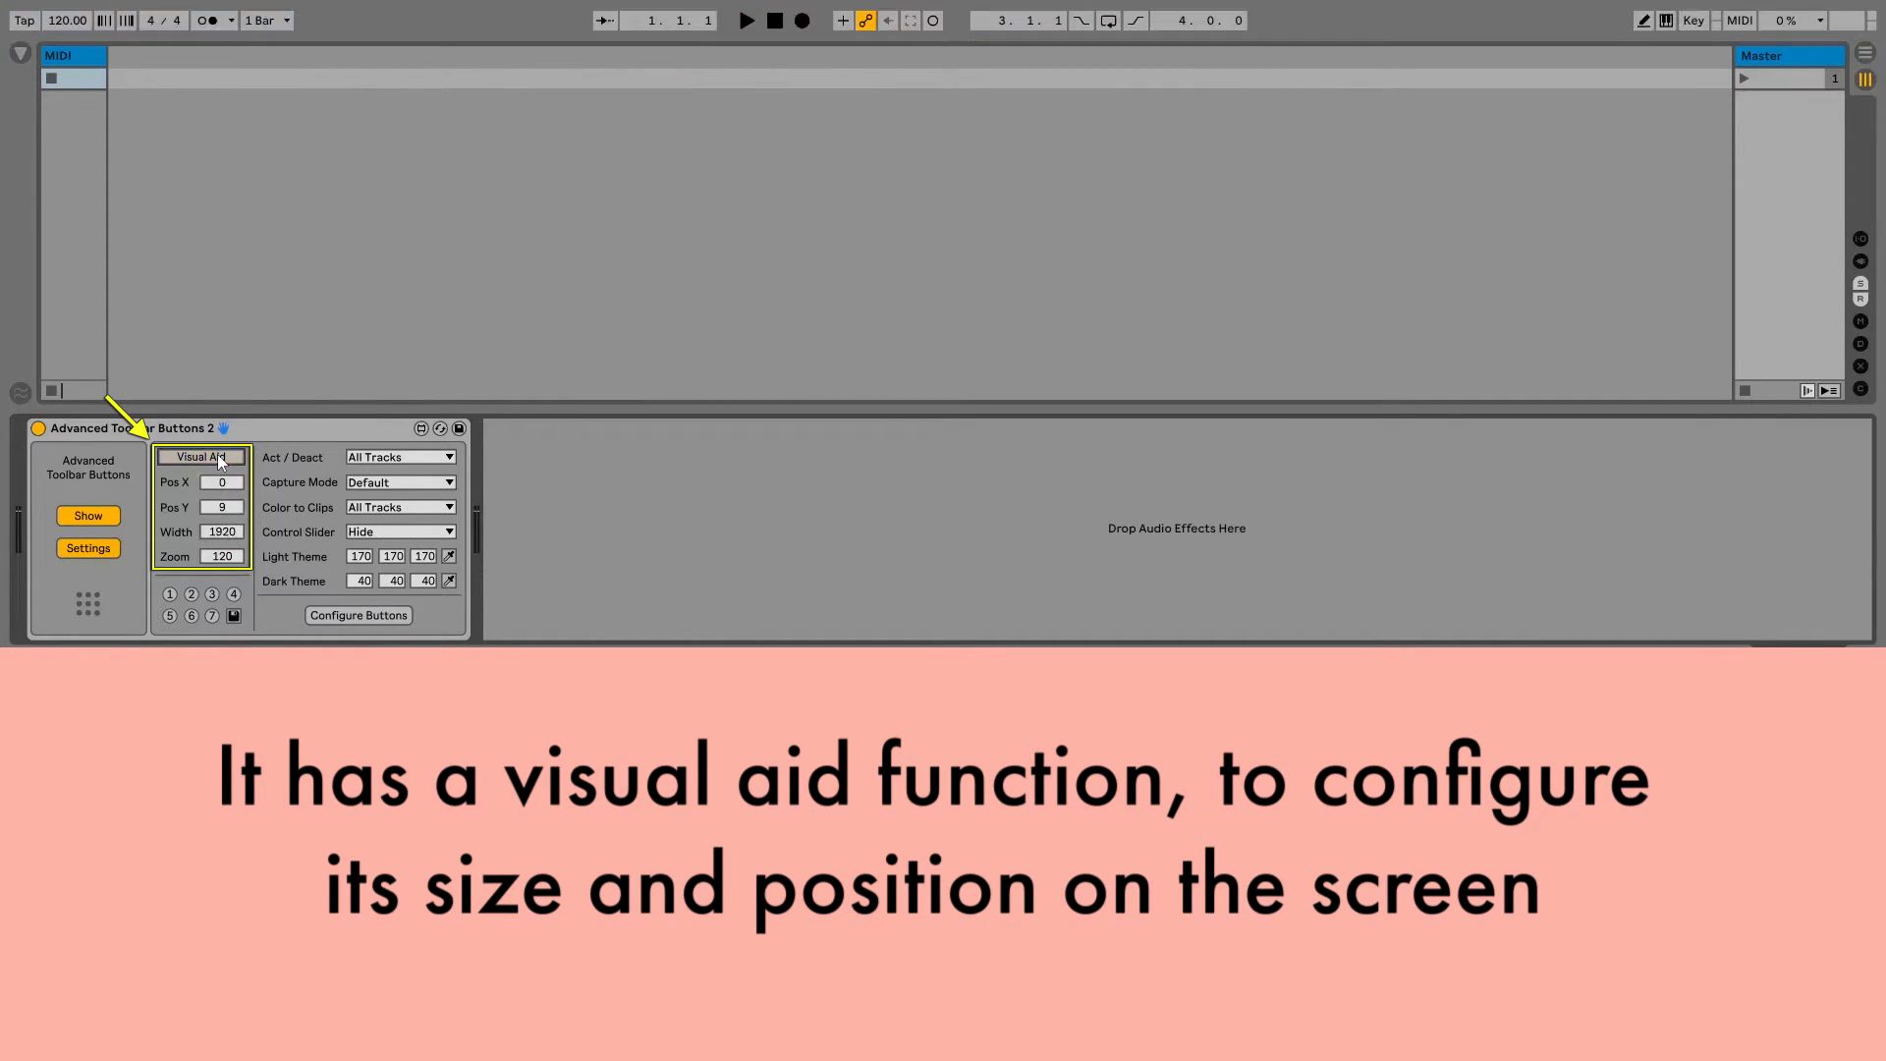
left_click(357, 615)
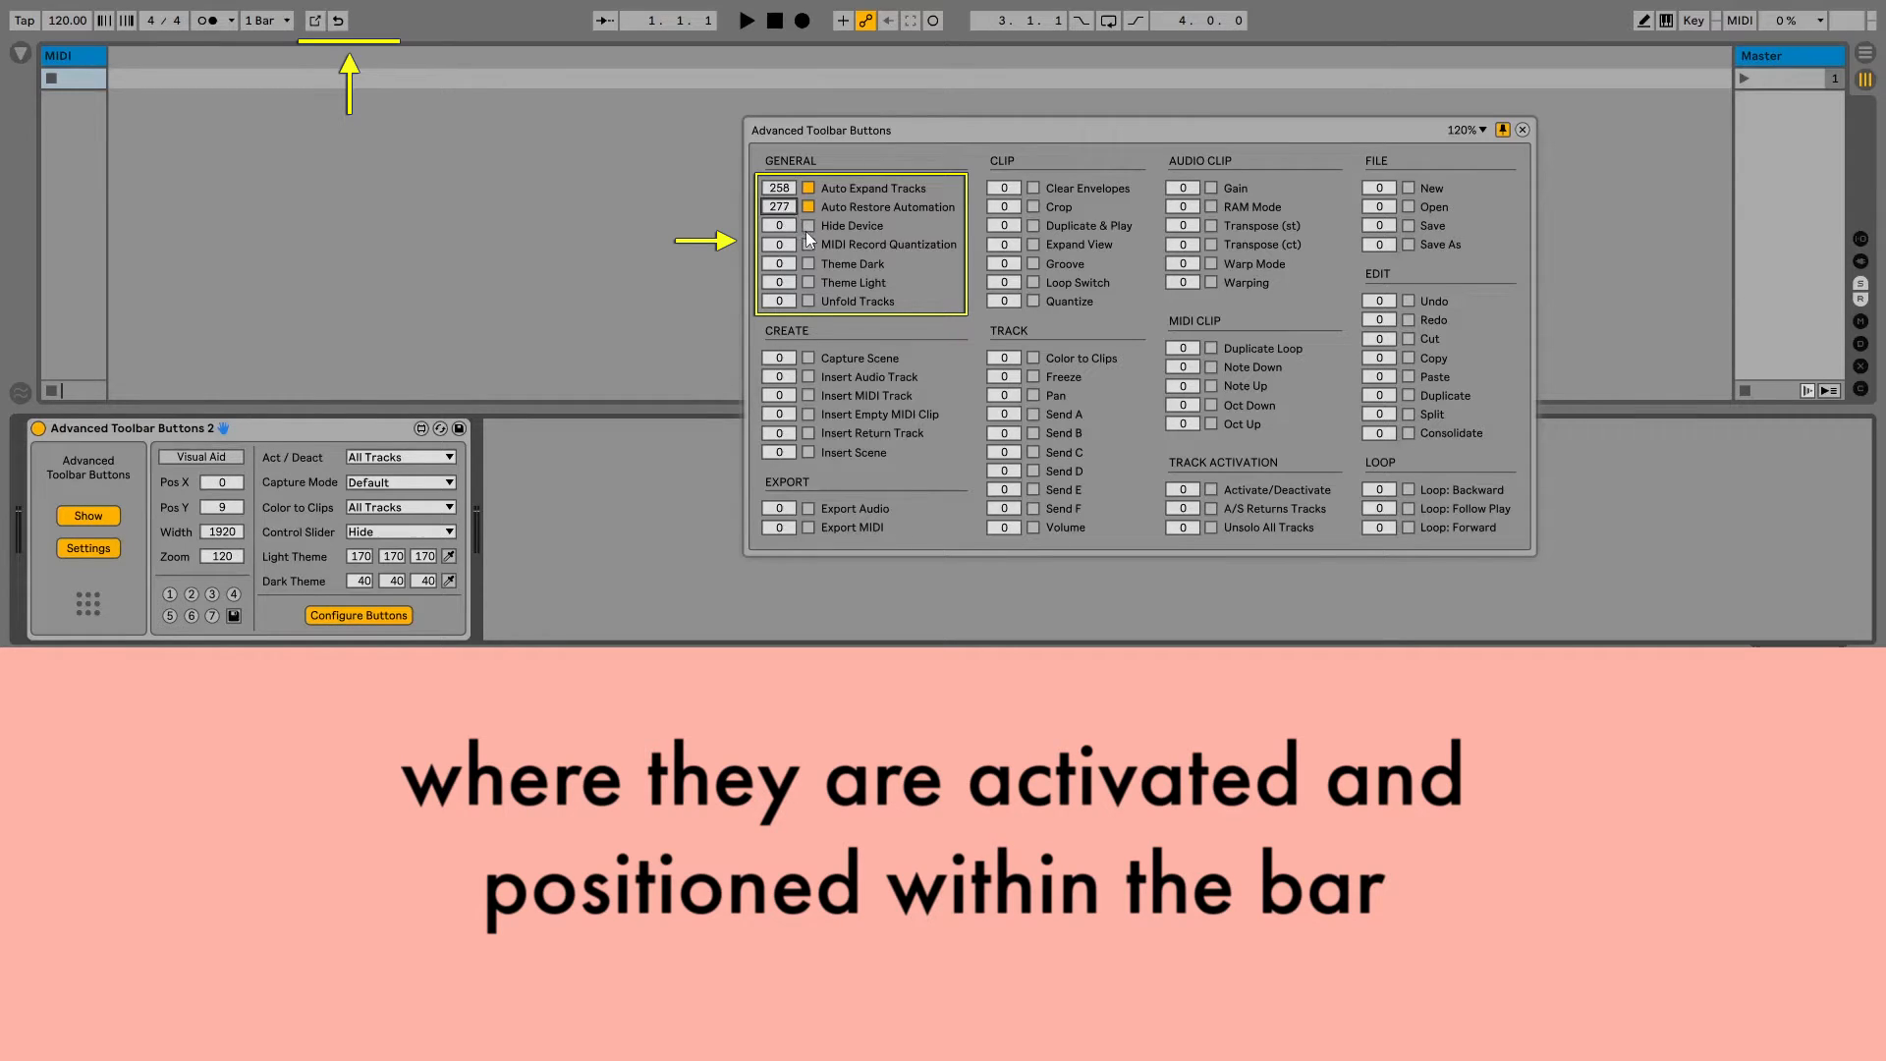
Add the Hide Device and MIDI Record Quantization buttons to the floating bar
left_click(778, 225)
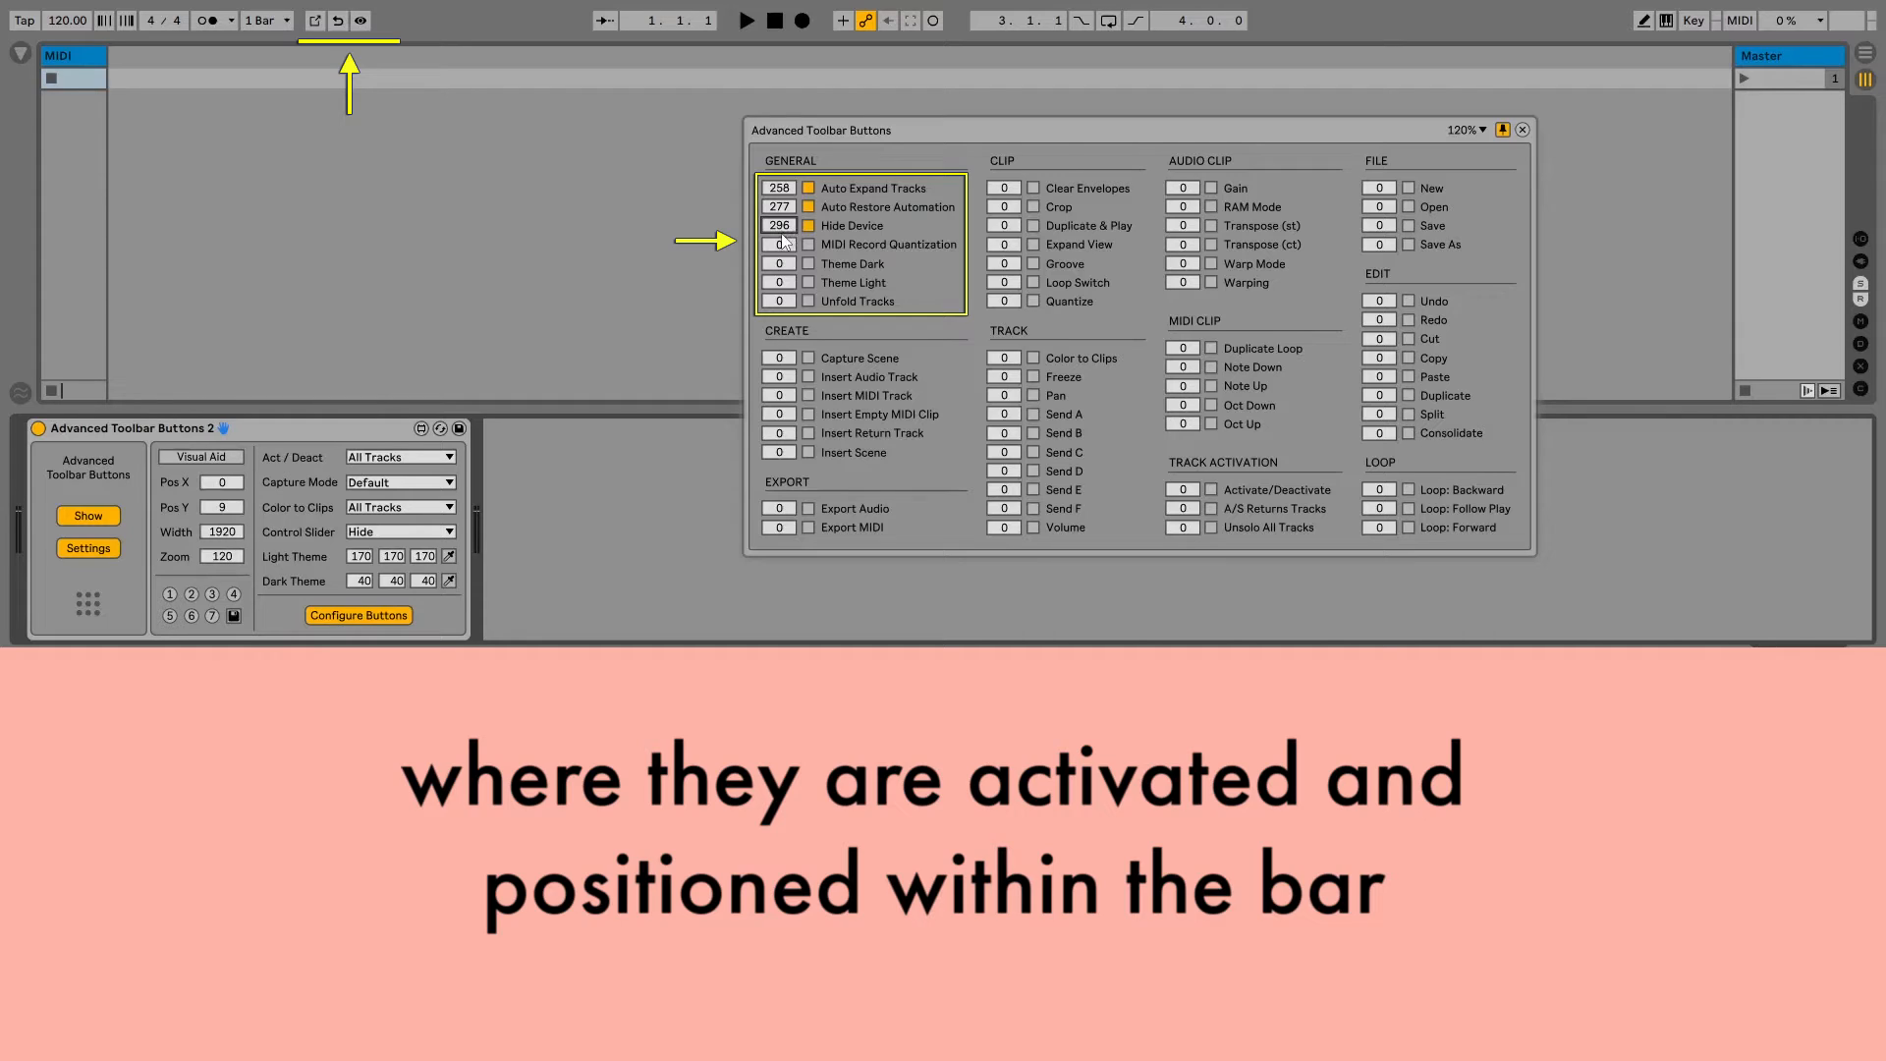
left_click(778, 263)
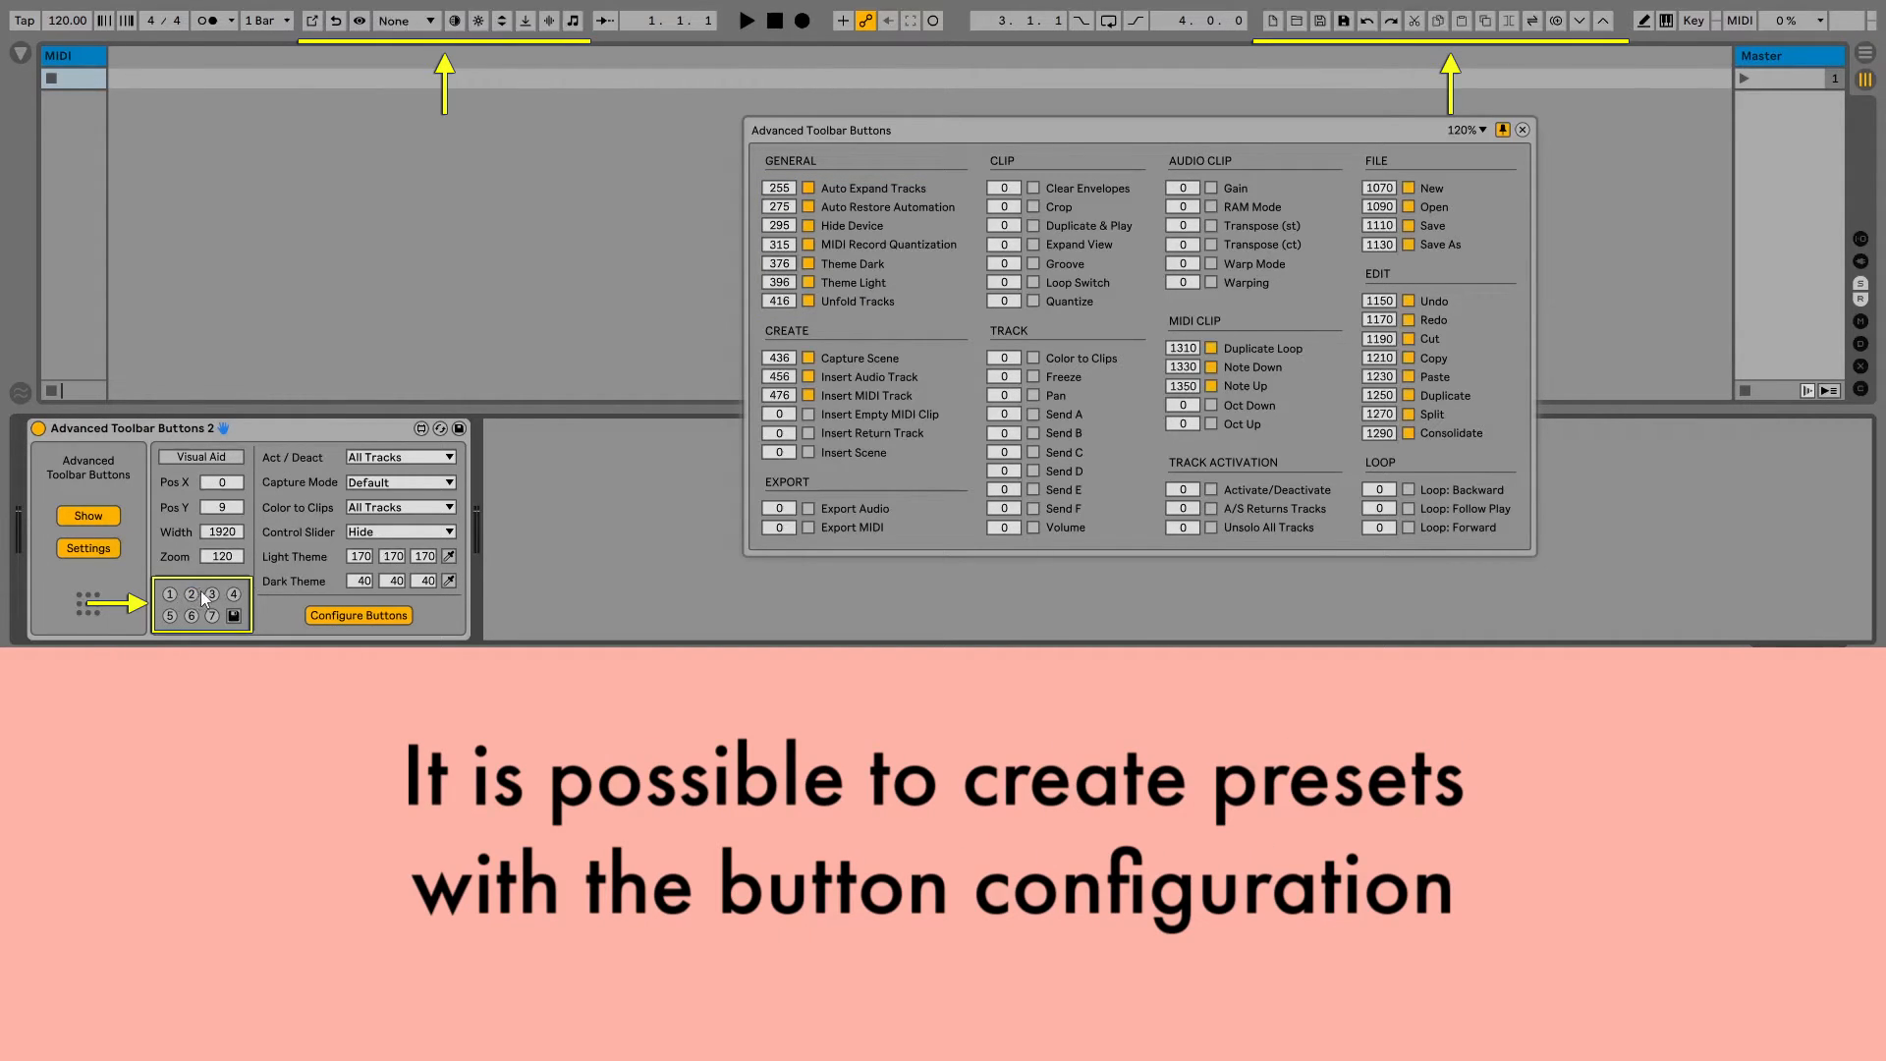
Recall saved button presets, assign preset 2 to a key and toggle the bar's visibility
left_click(232, 594)
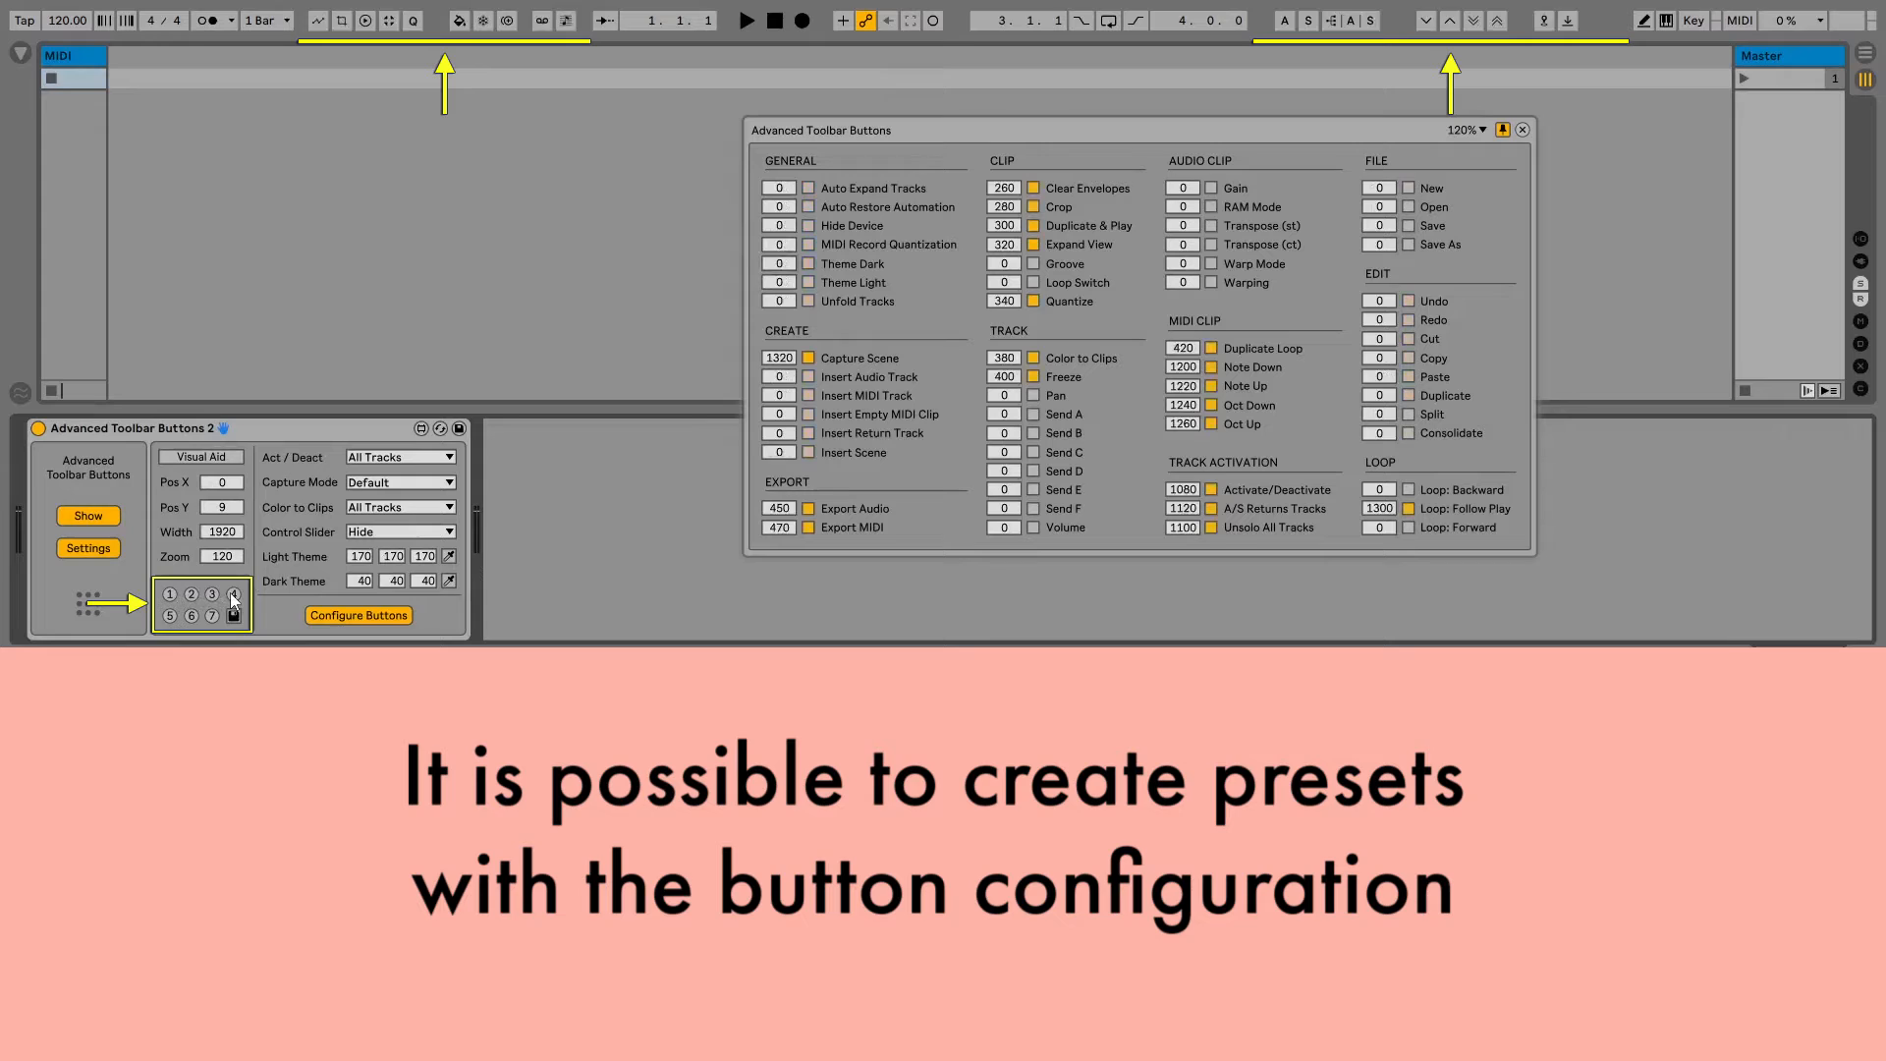
left_click(231, 593)
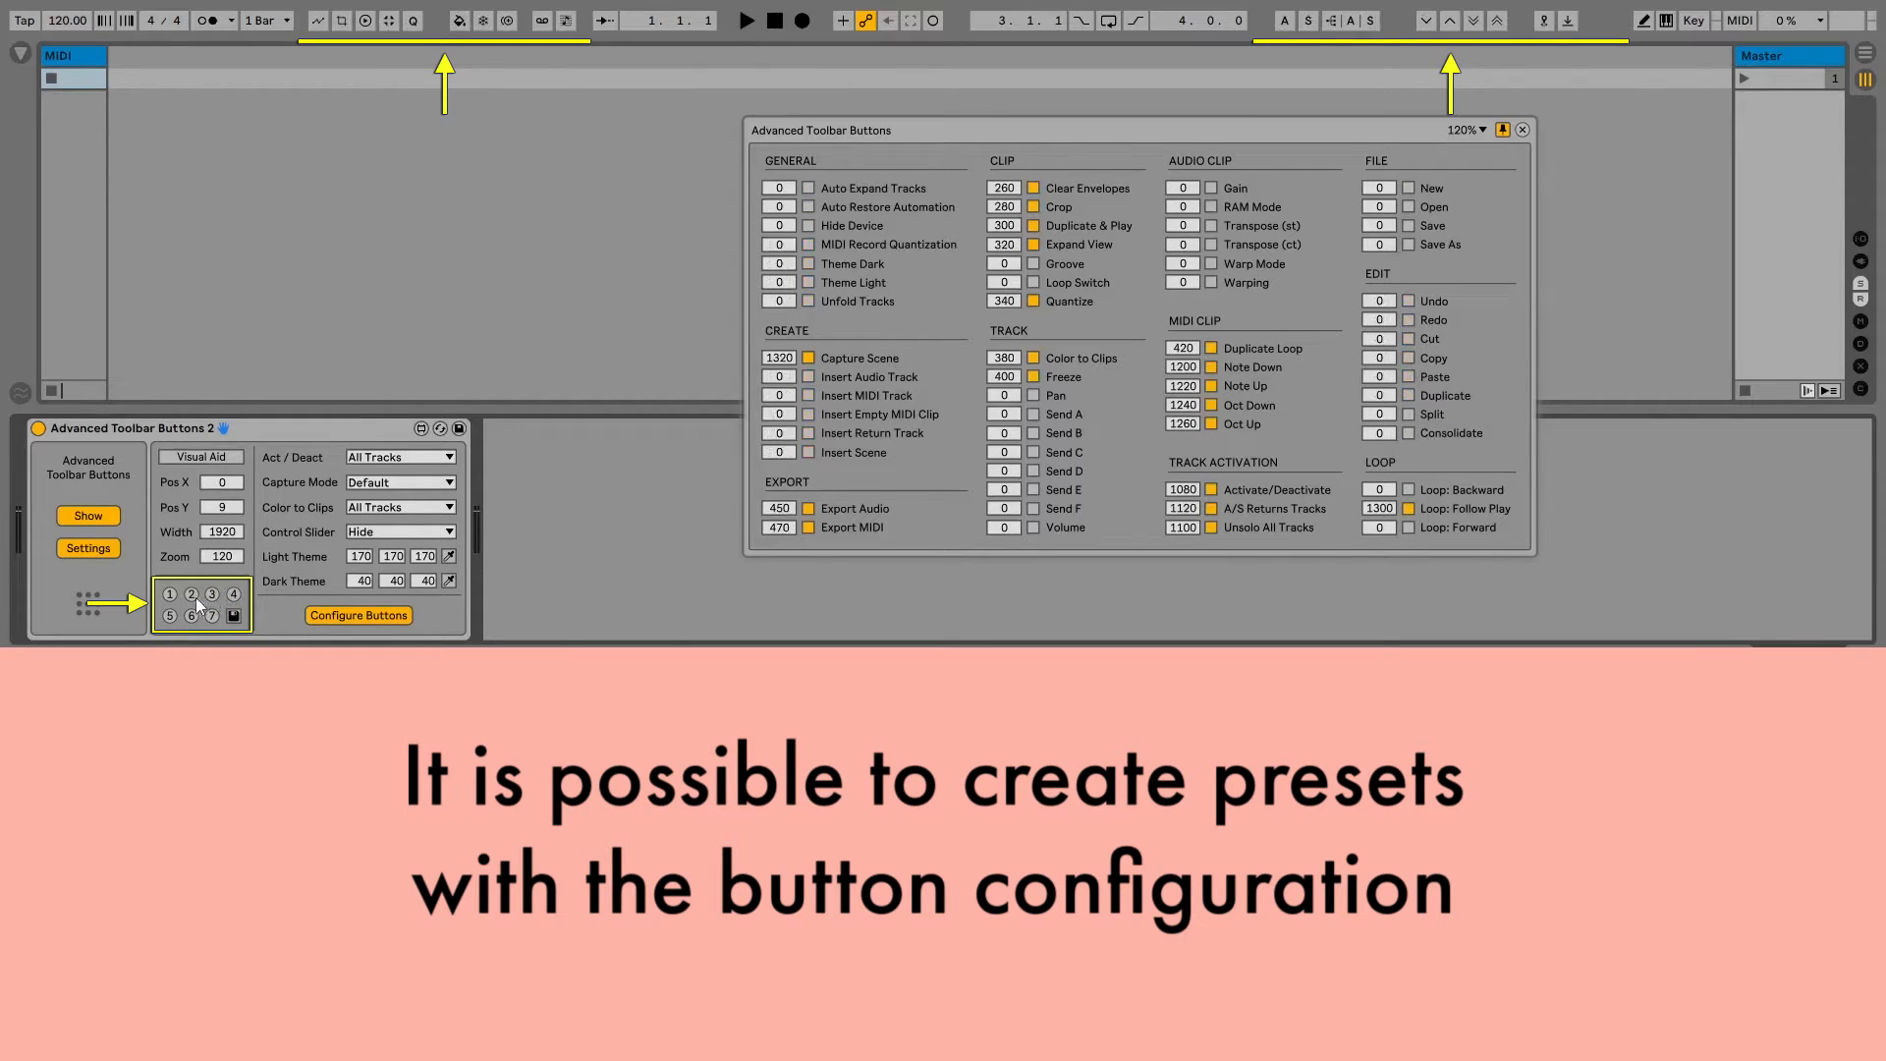
left_click(191, 614)
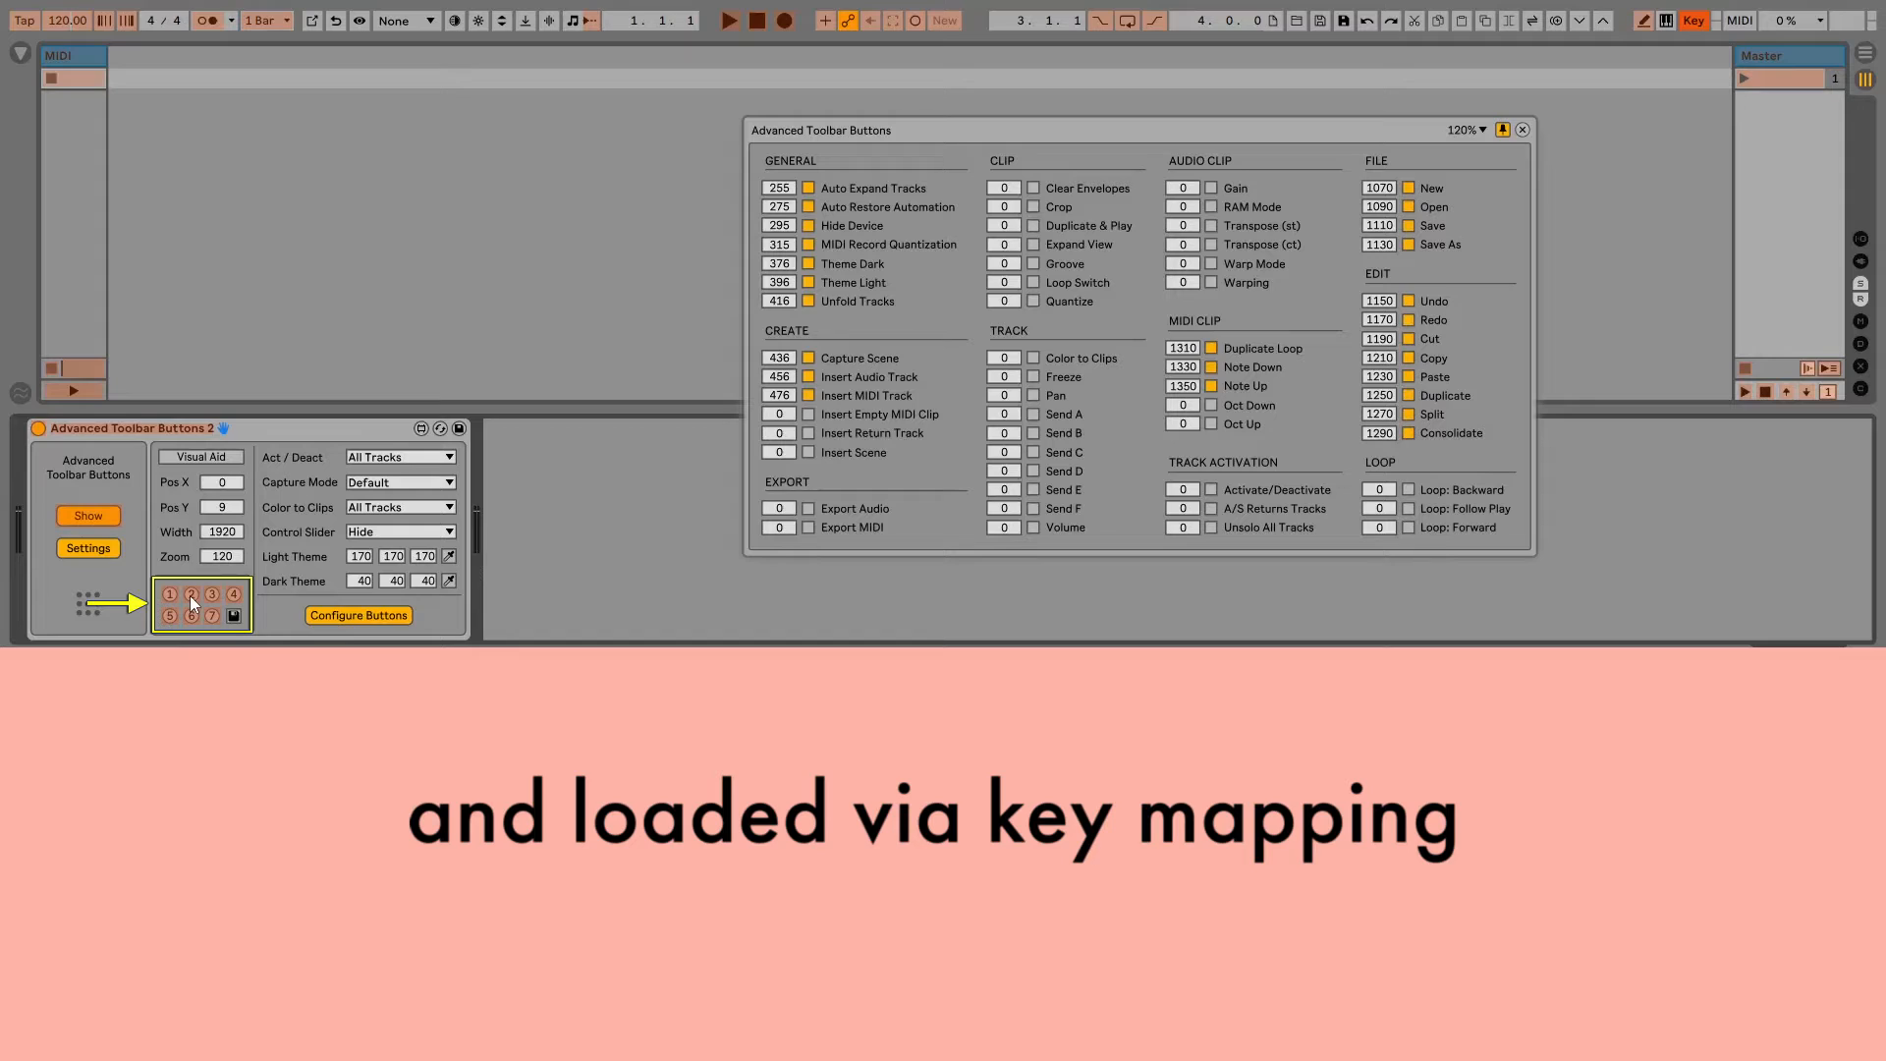
left_click(86, 516)
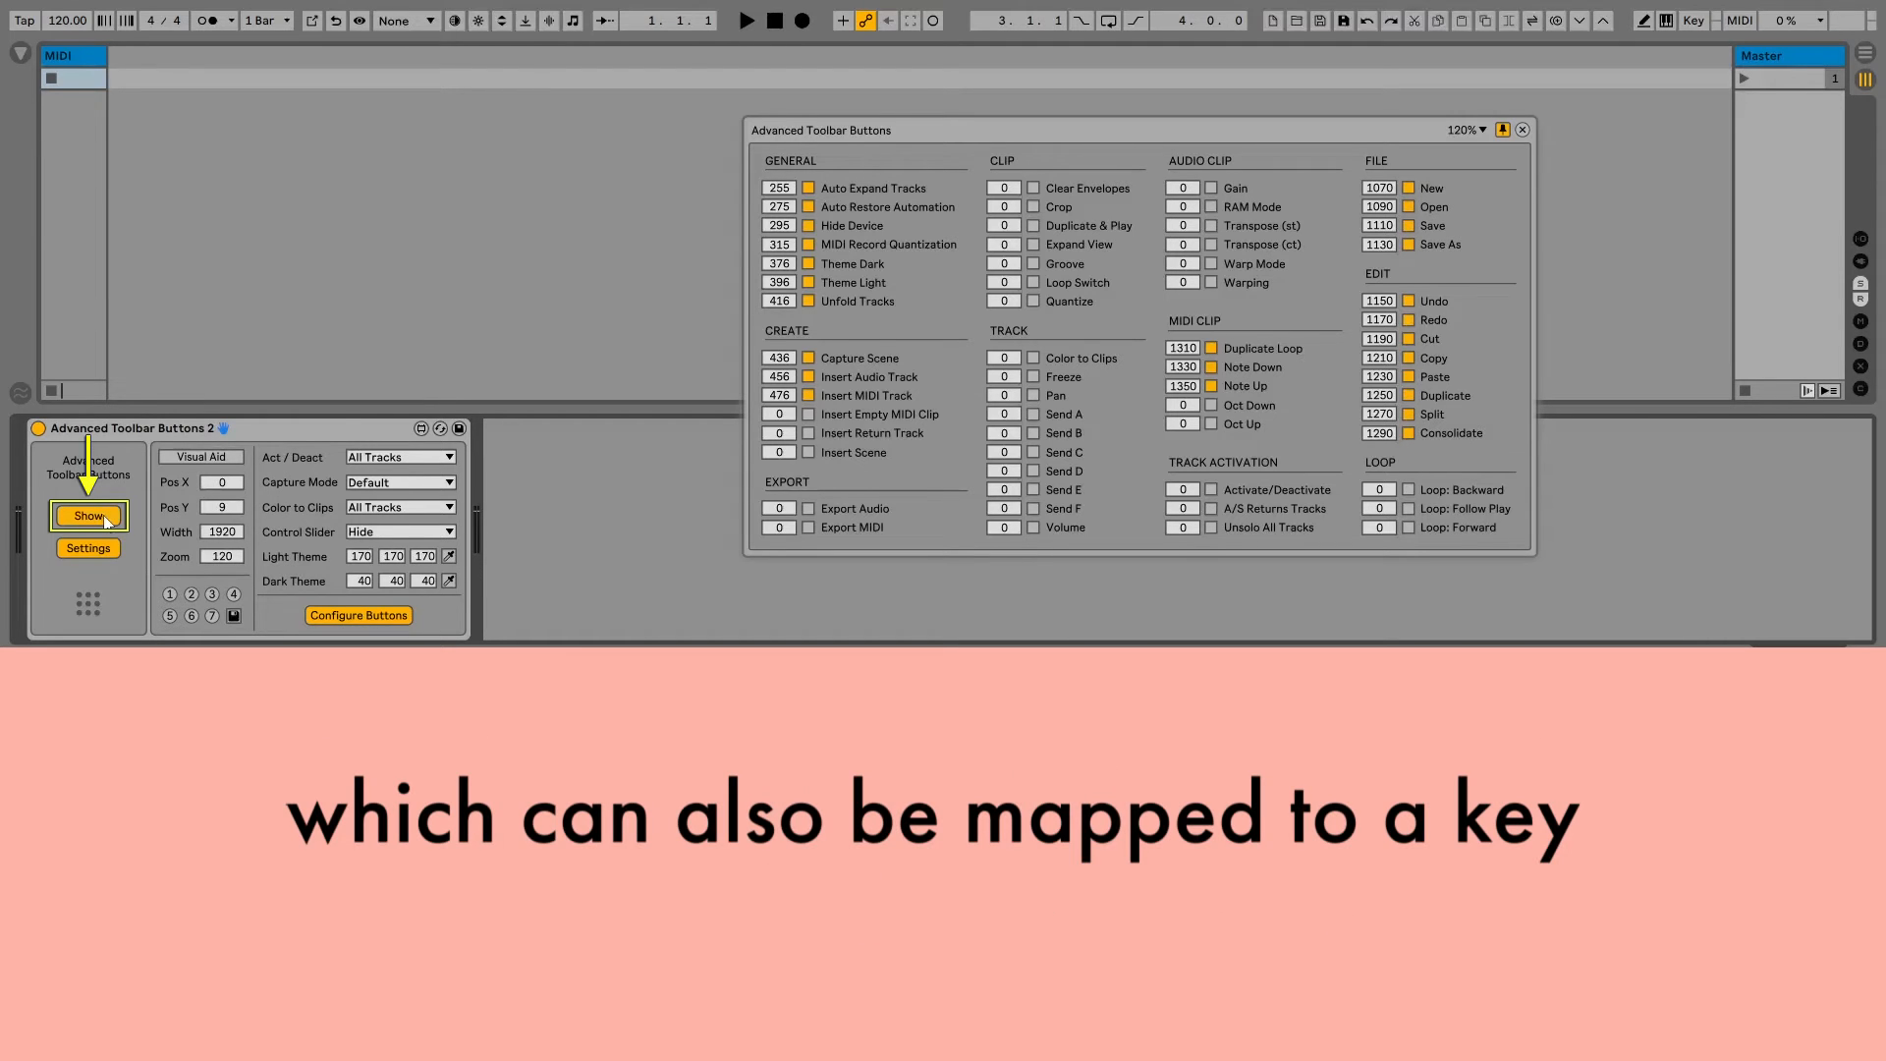
left_click(86, 515)
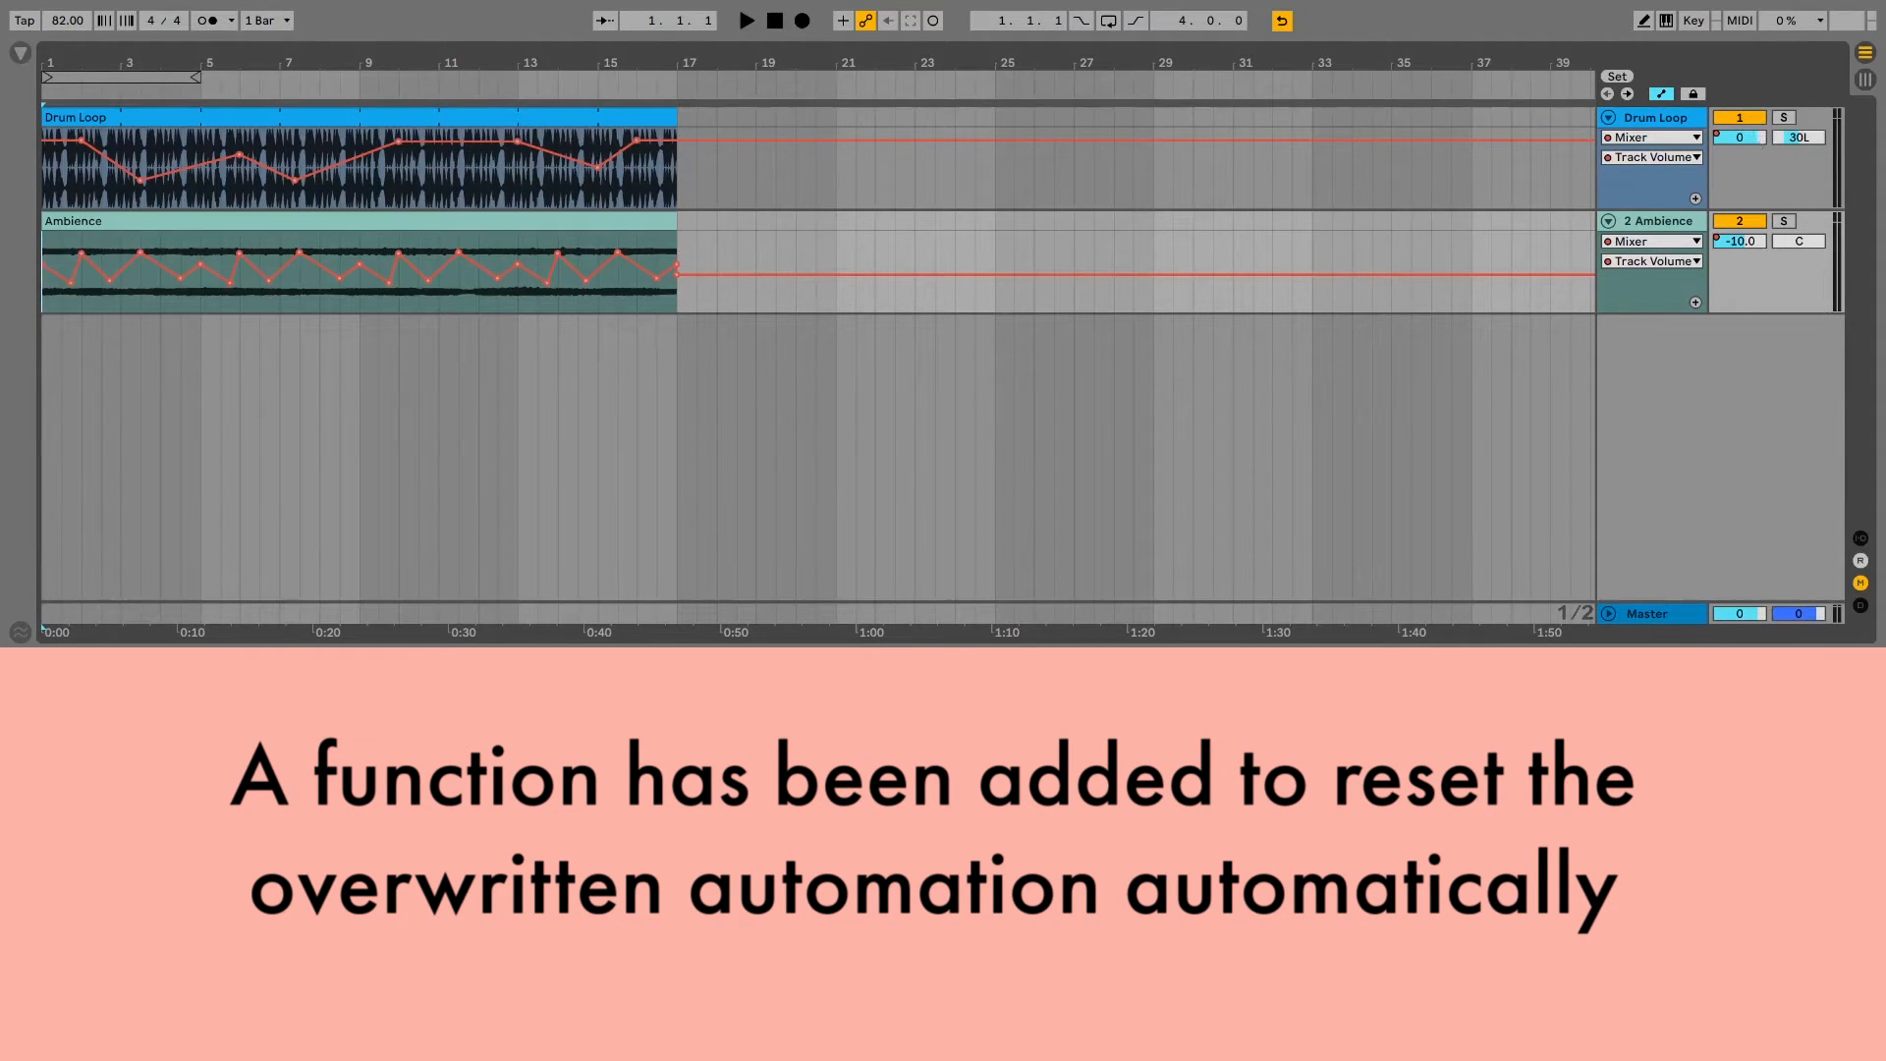
Override the Ambience and Drum Loop volume automation during playback, then stop so it is restored
left_click(888, 20)
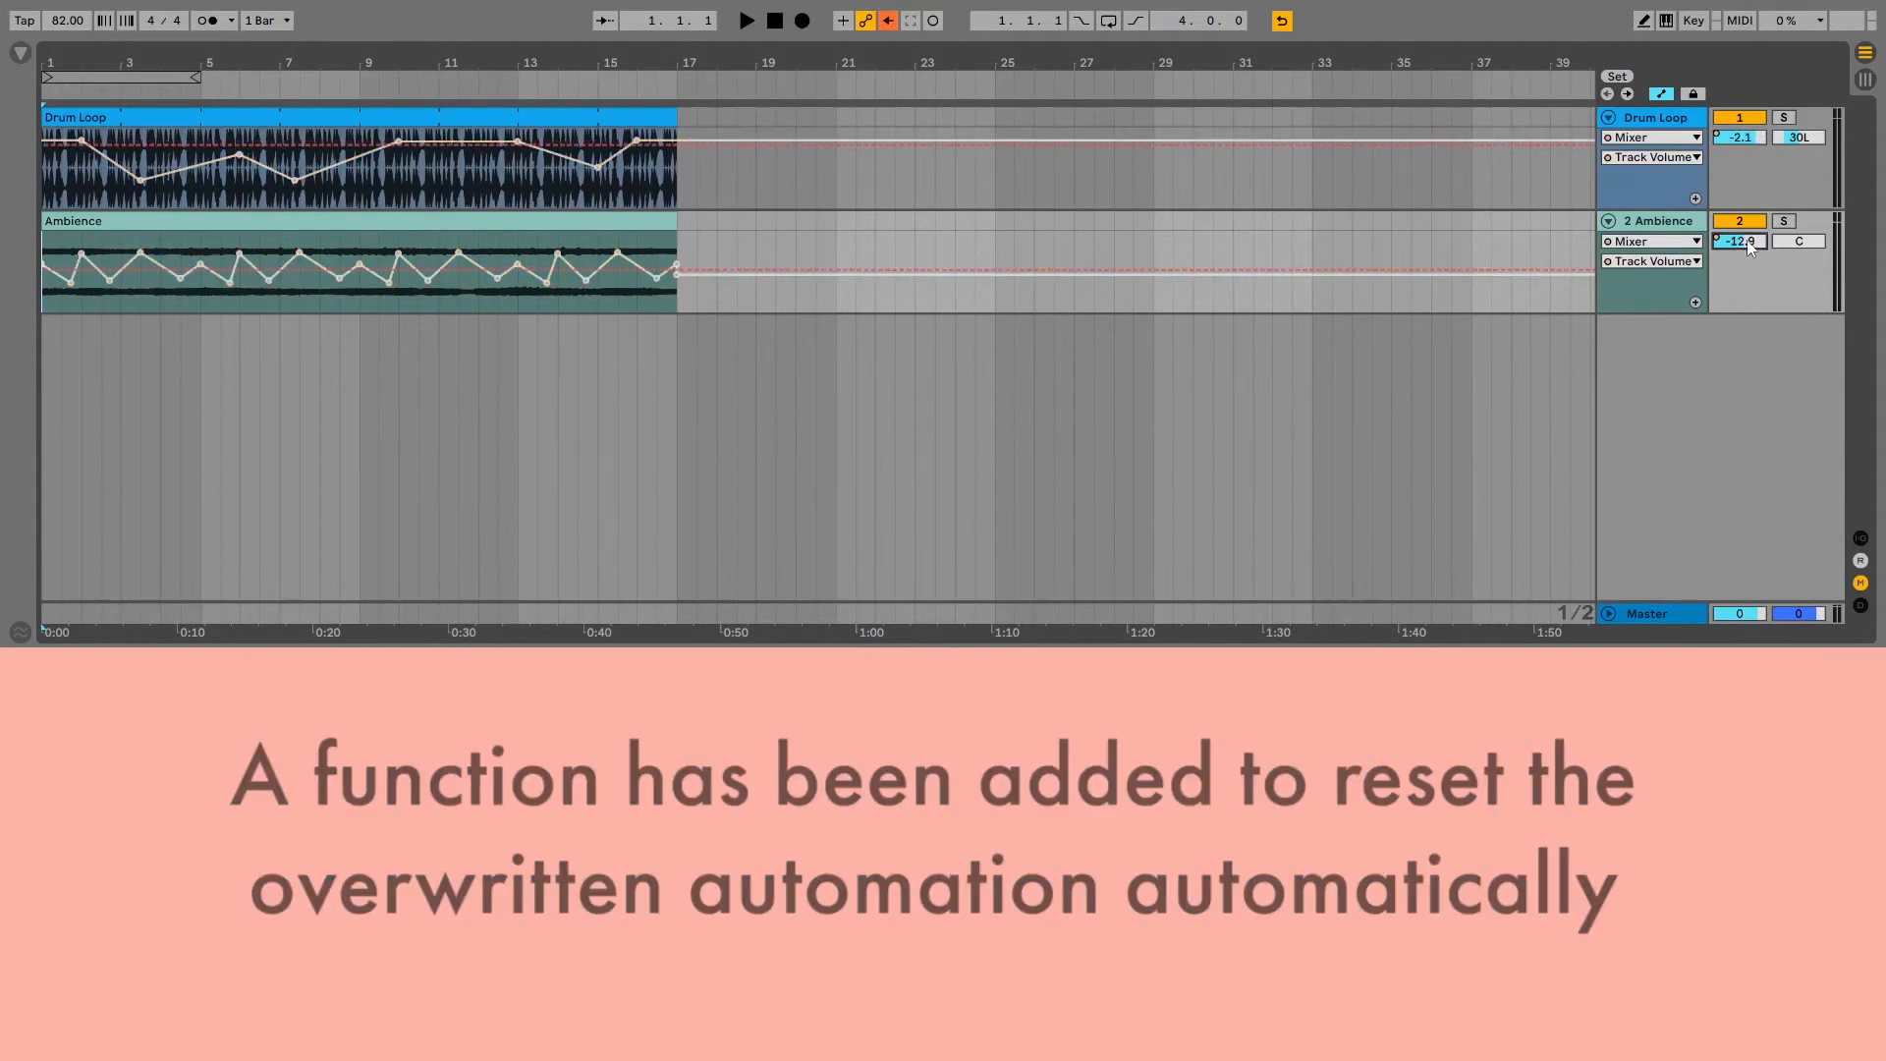
left_click(745, 21)
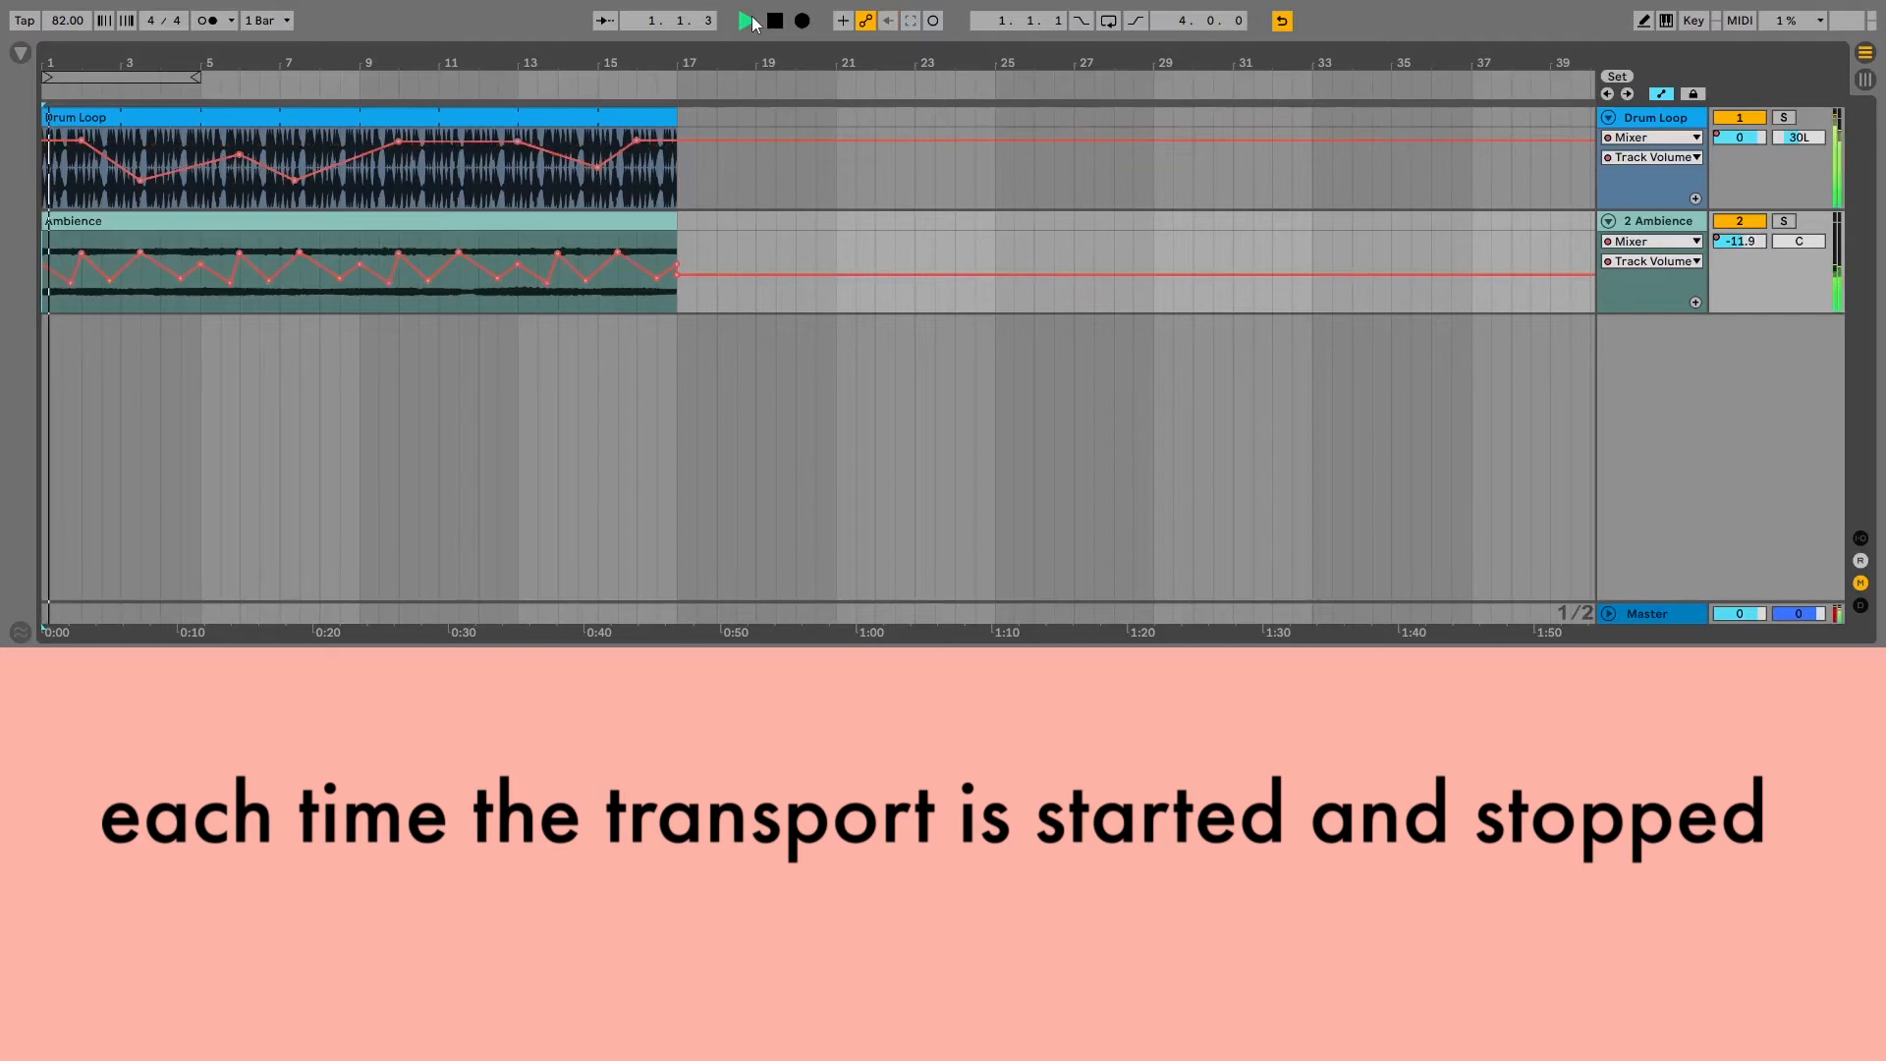
left_click(745, 20)
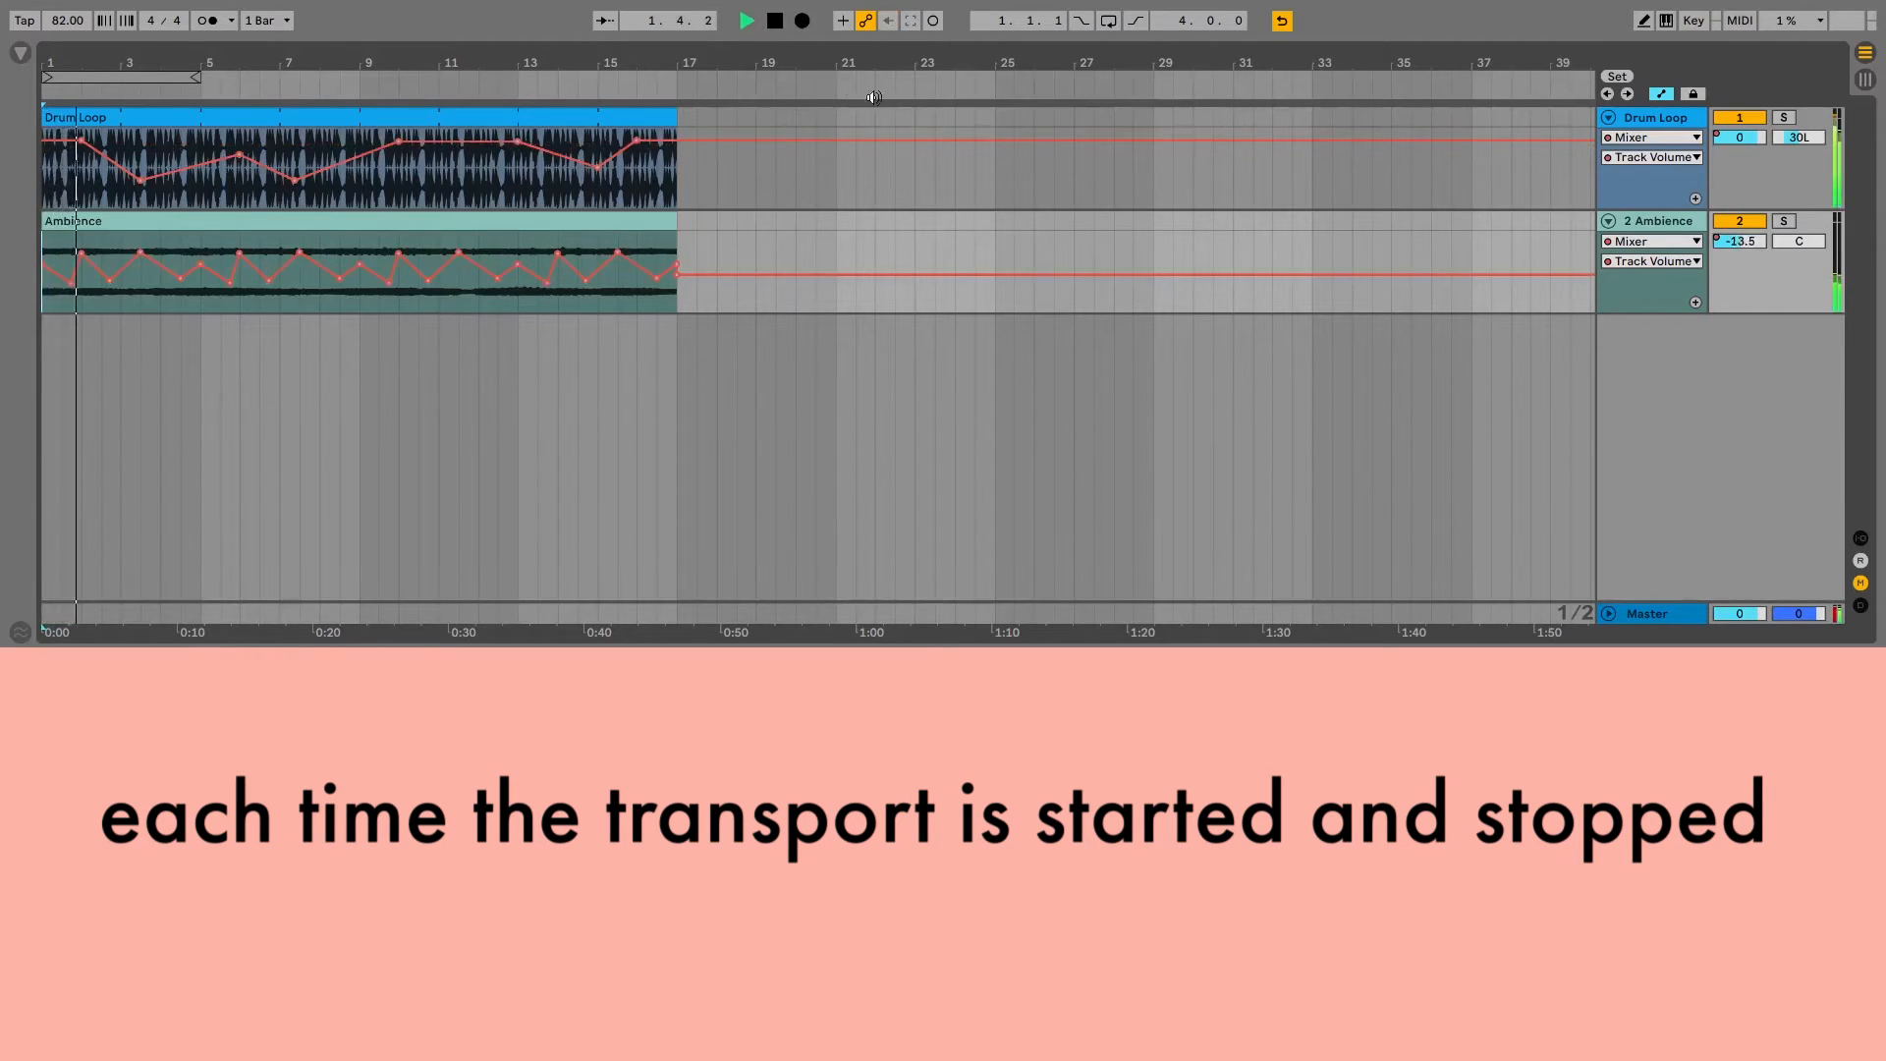
left_click(747, 21)
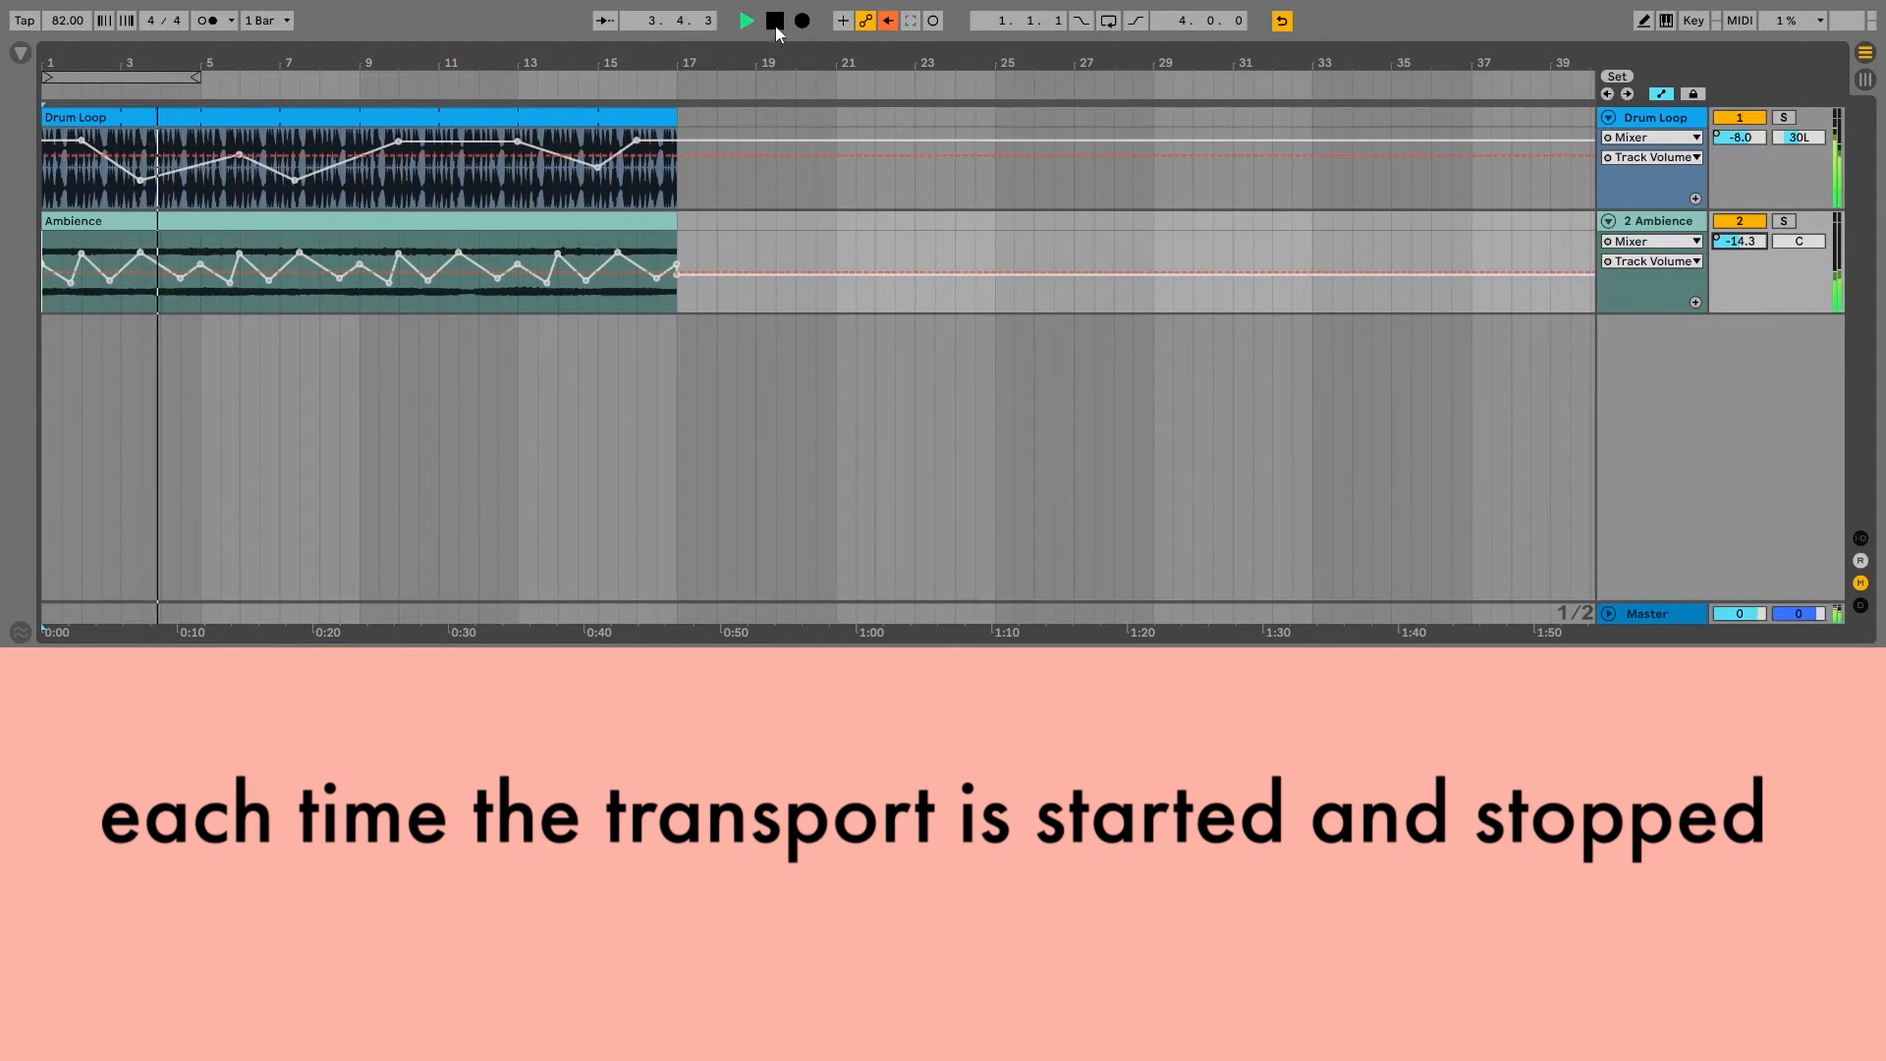
left_click(773, 21)
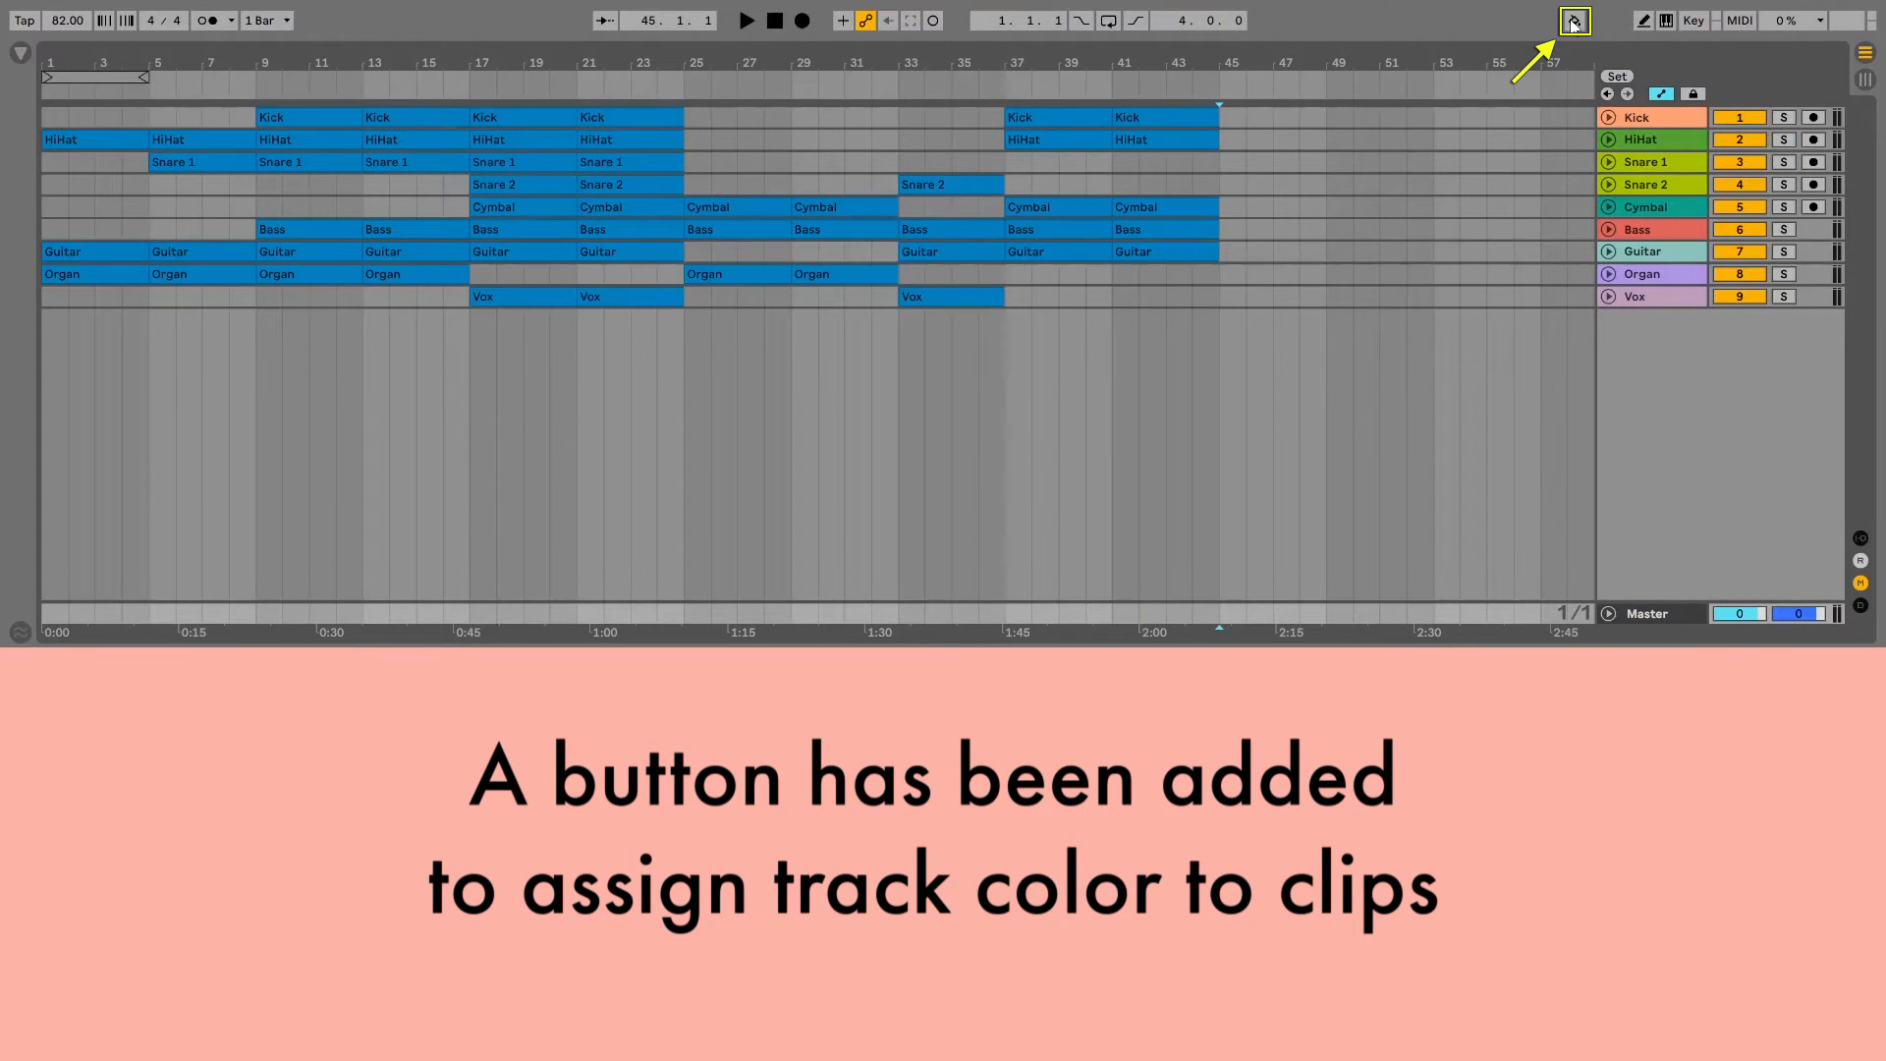
Colour the clips to match their tracks, switch to the dark theme and back to light
left_click(1573, 21)
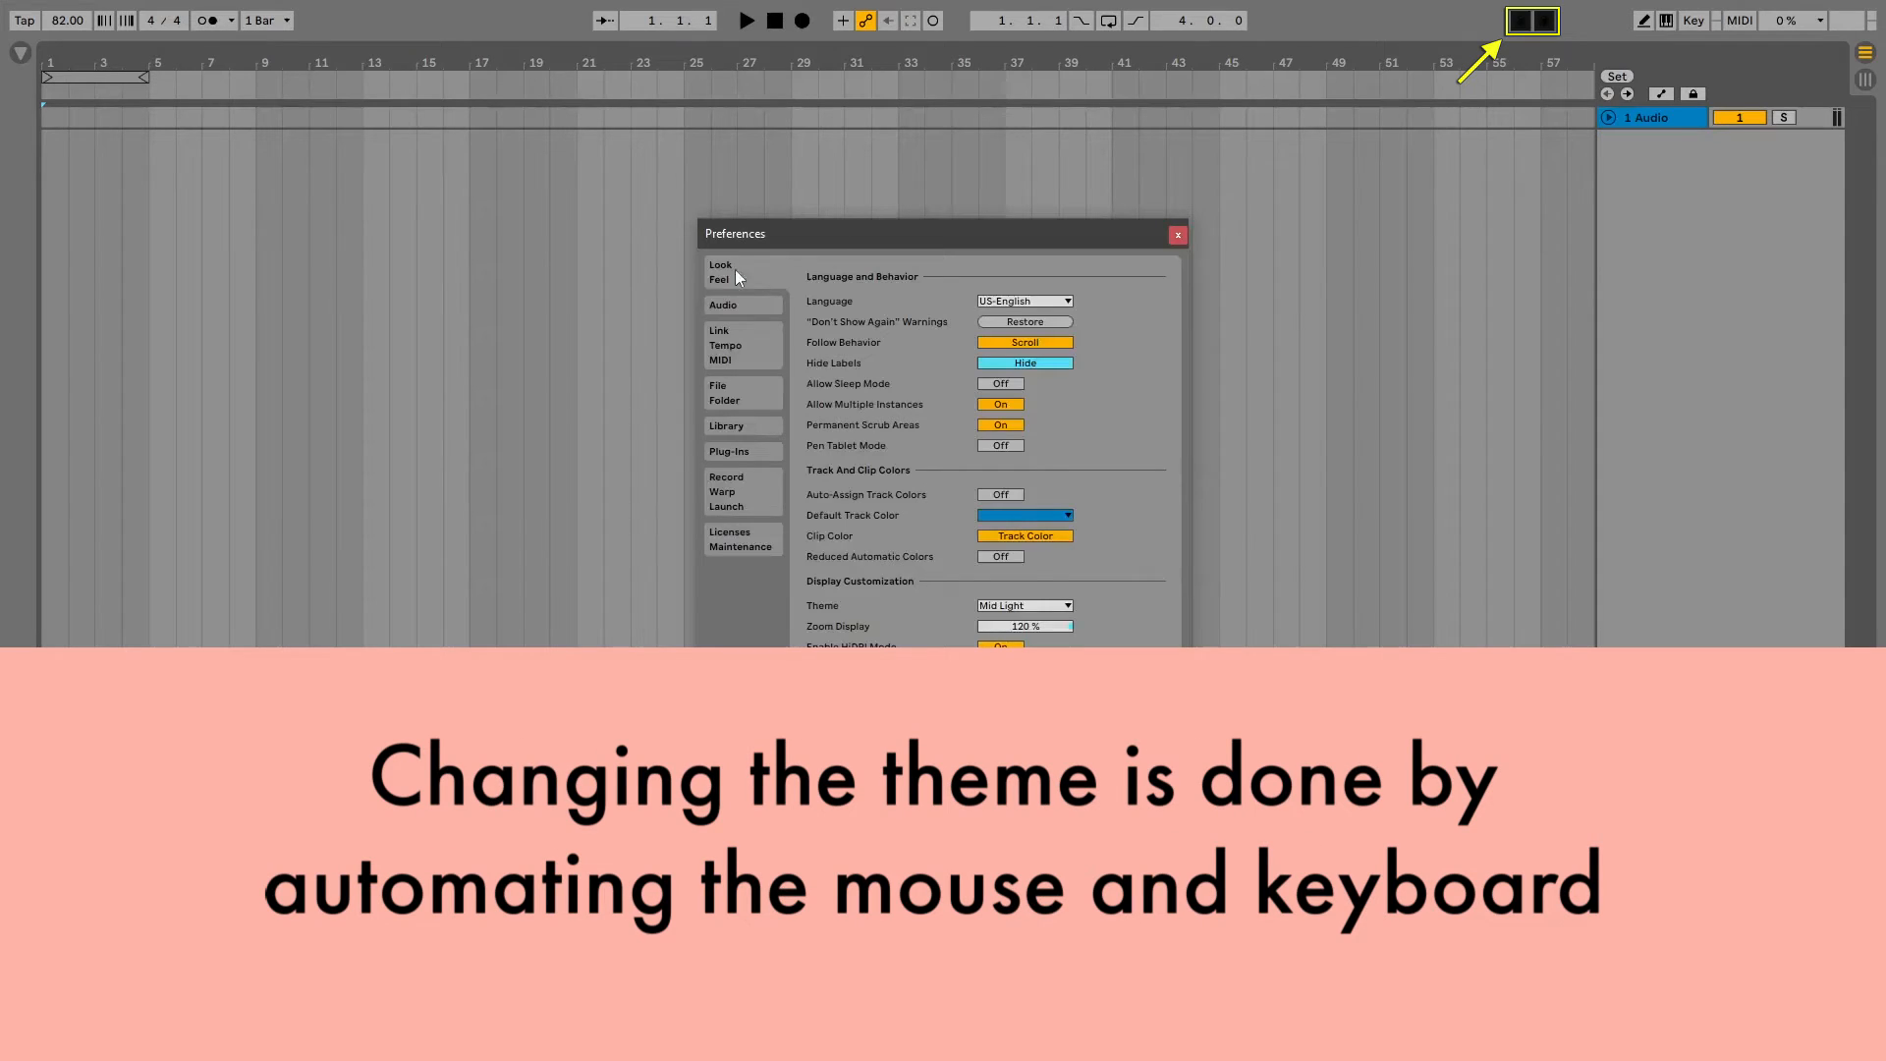
left_click(1175, 234)
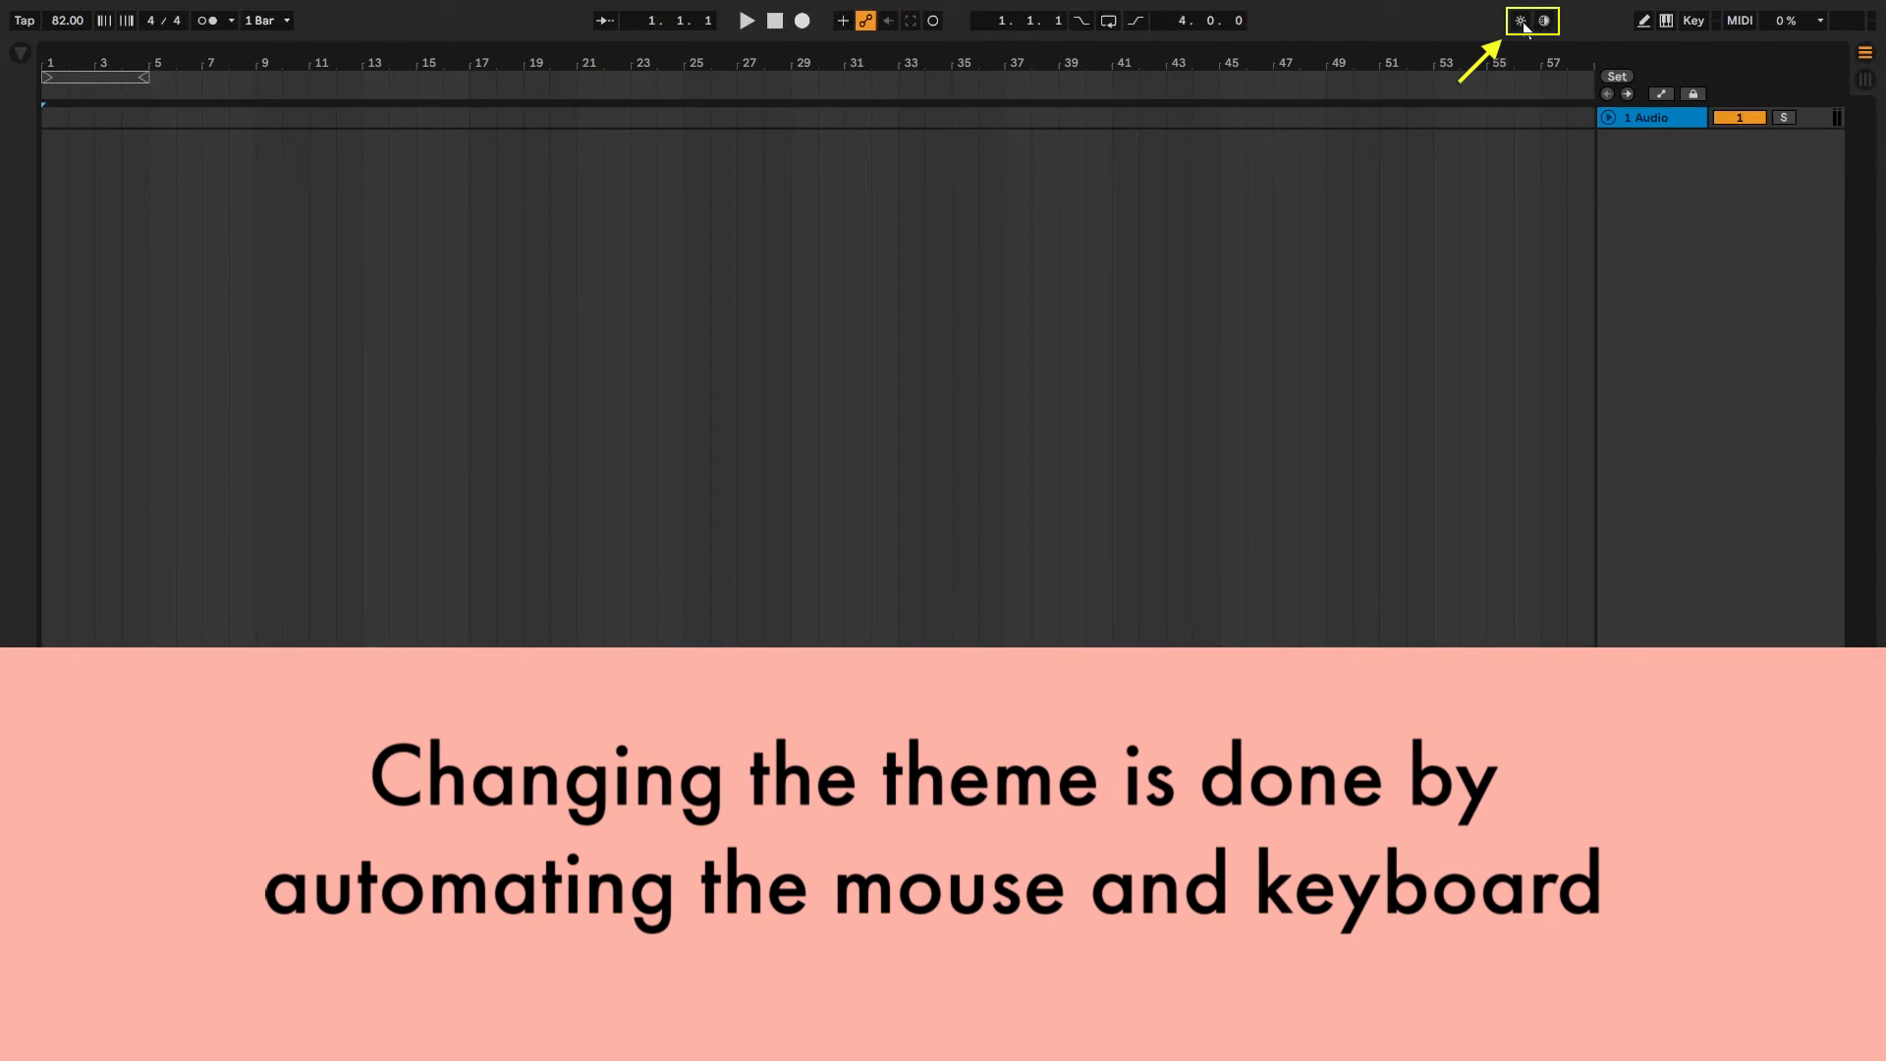
left_click(1544, 21)
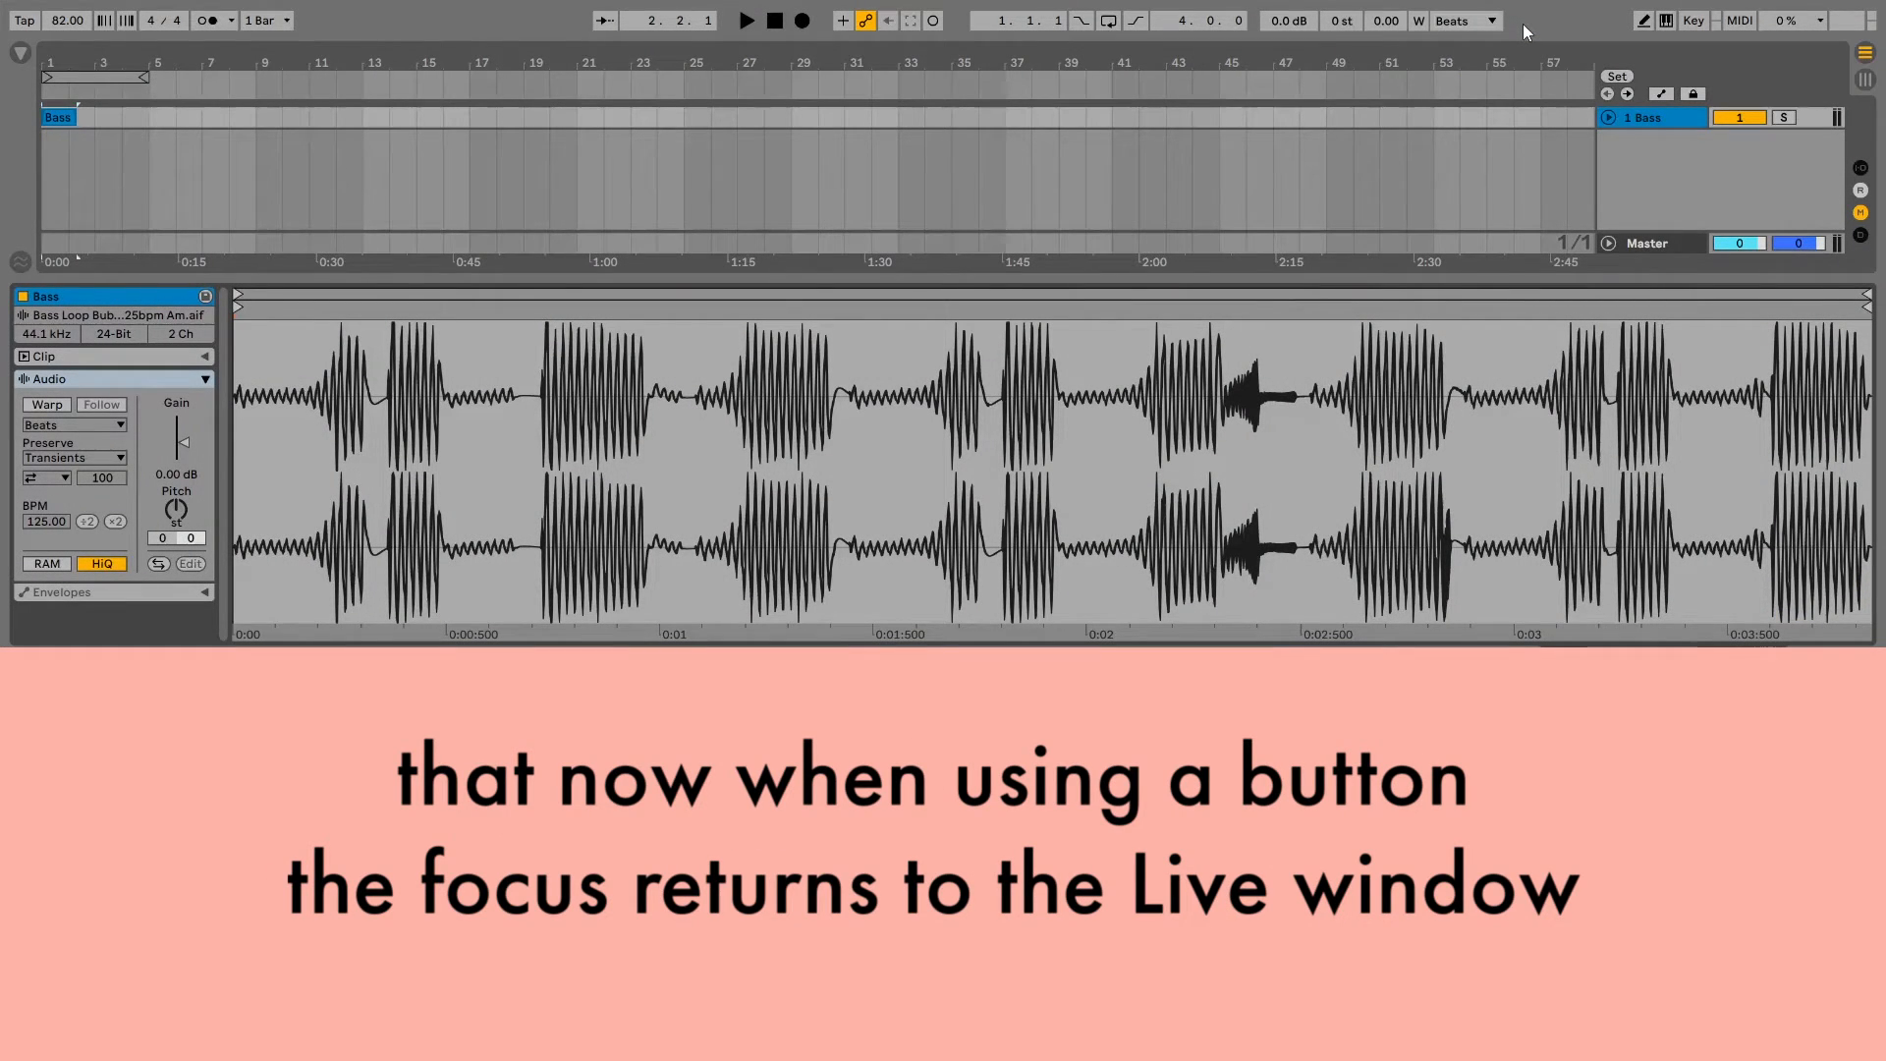
mouse_move(1463, 33)
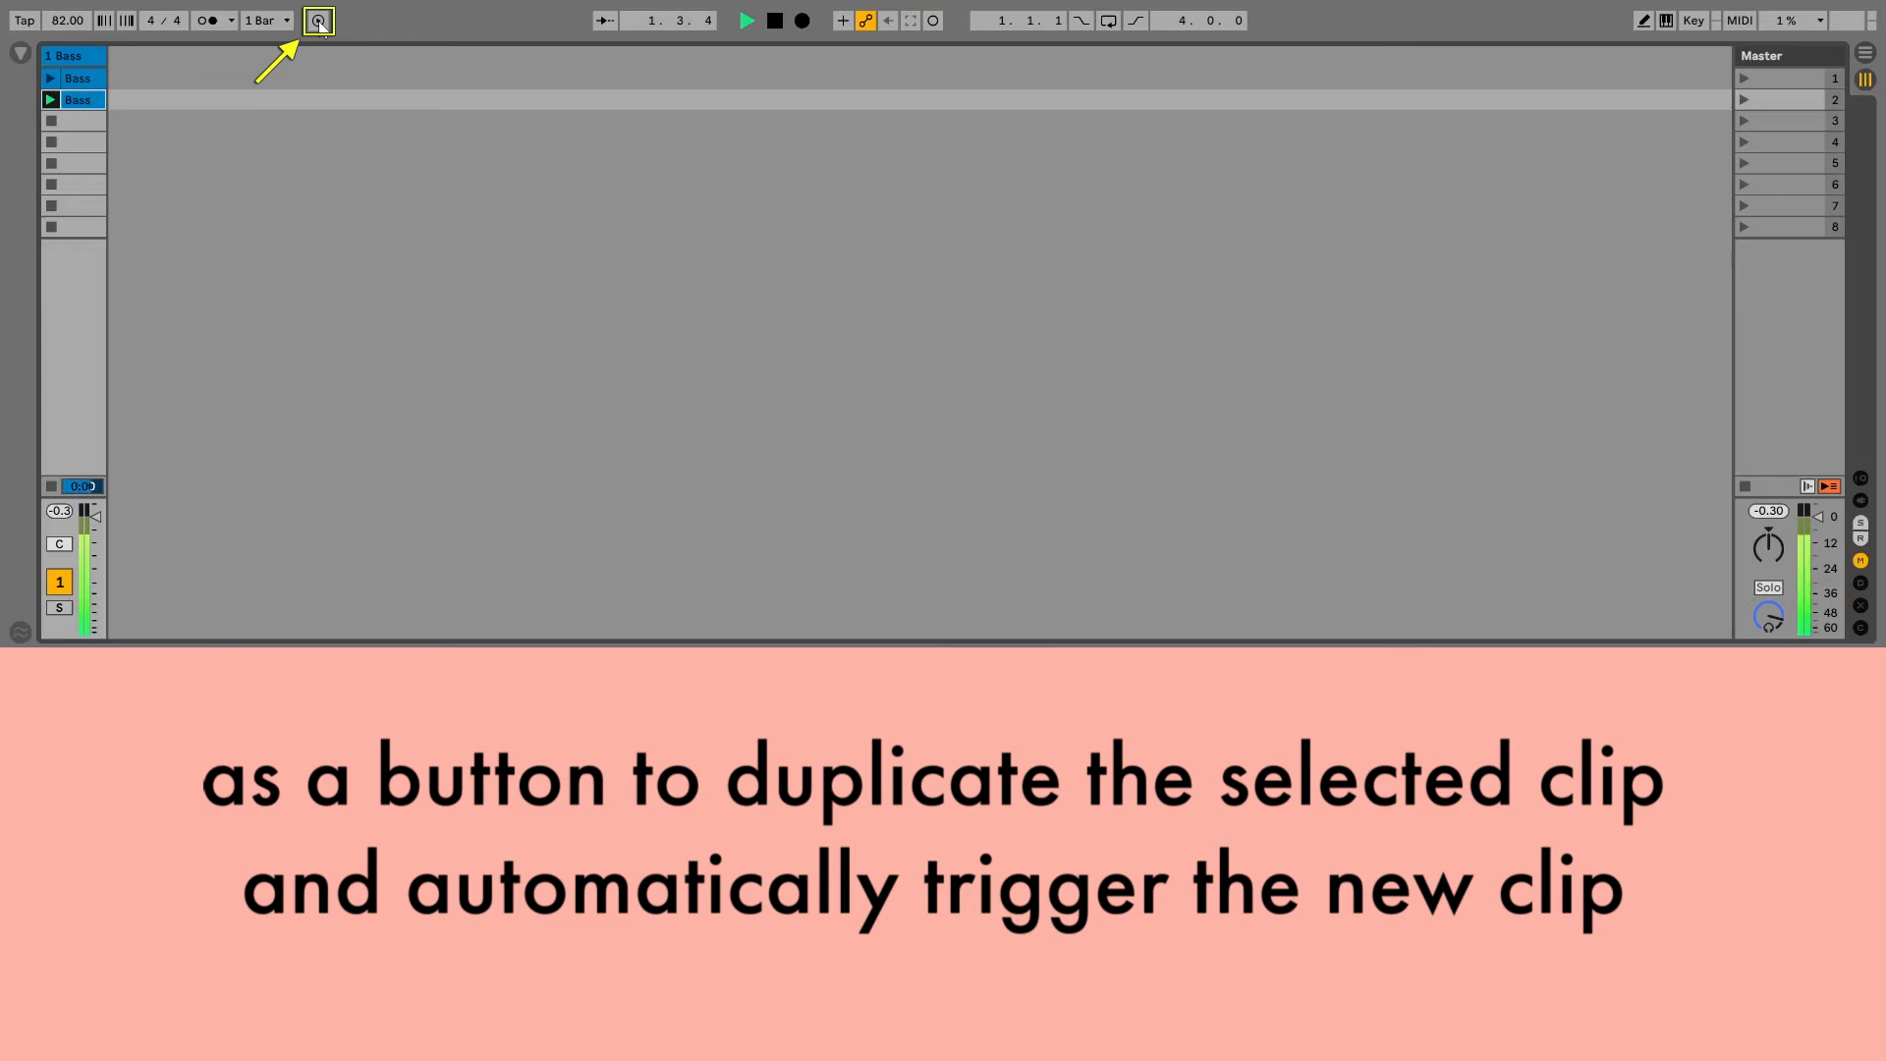
Duplicate and launch the Bass clip twice, then double the MIDI clip's loop length twice
left_click(316, 20)
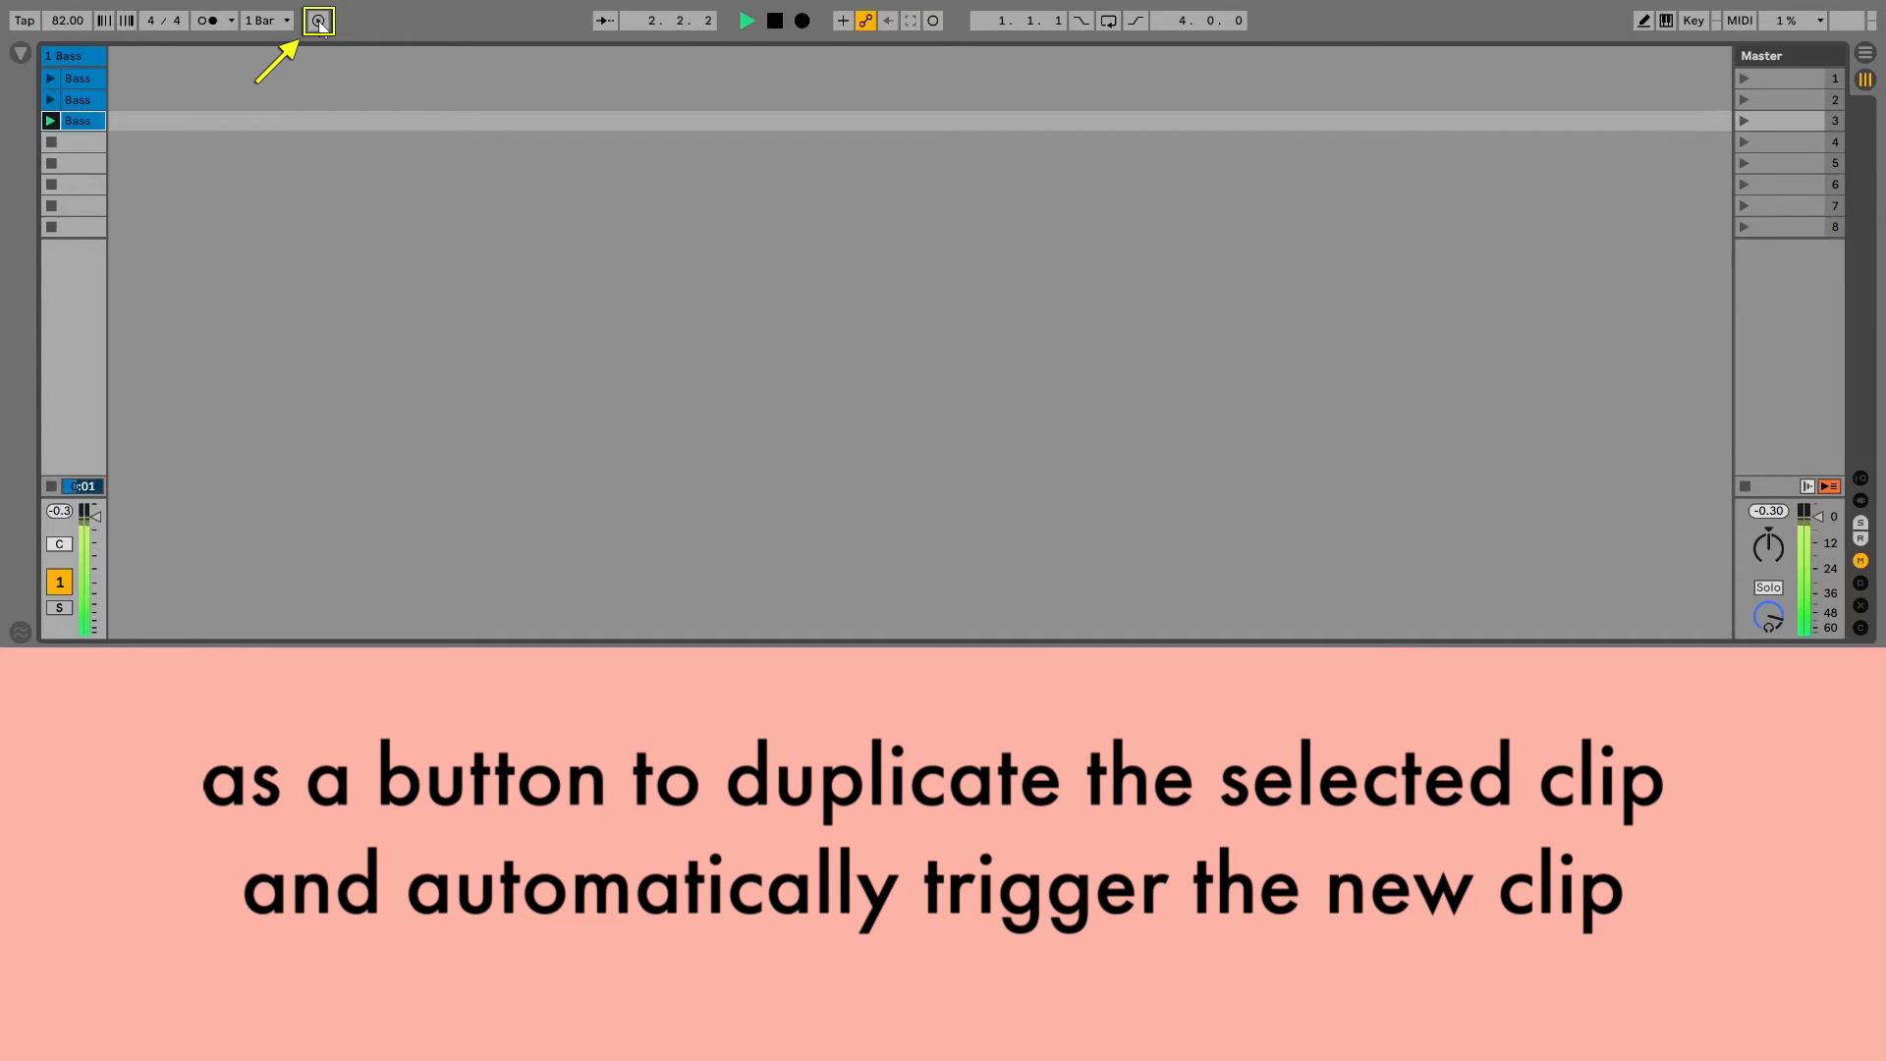
left_click(318, 20)
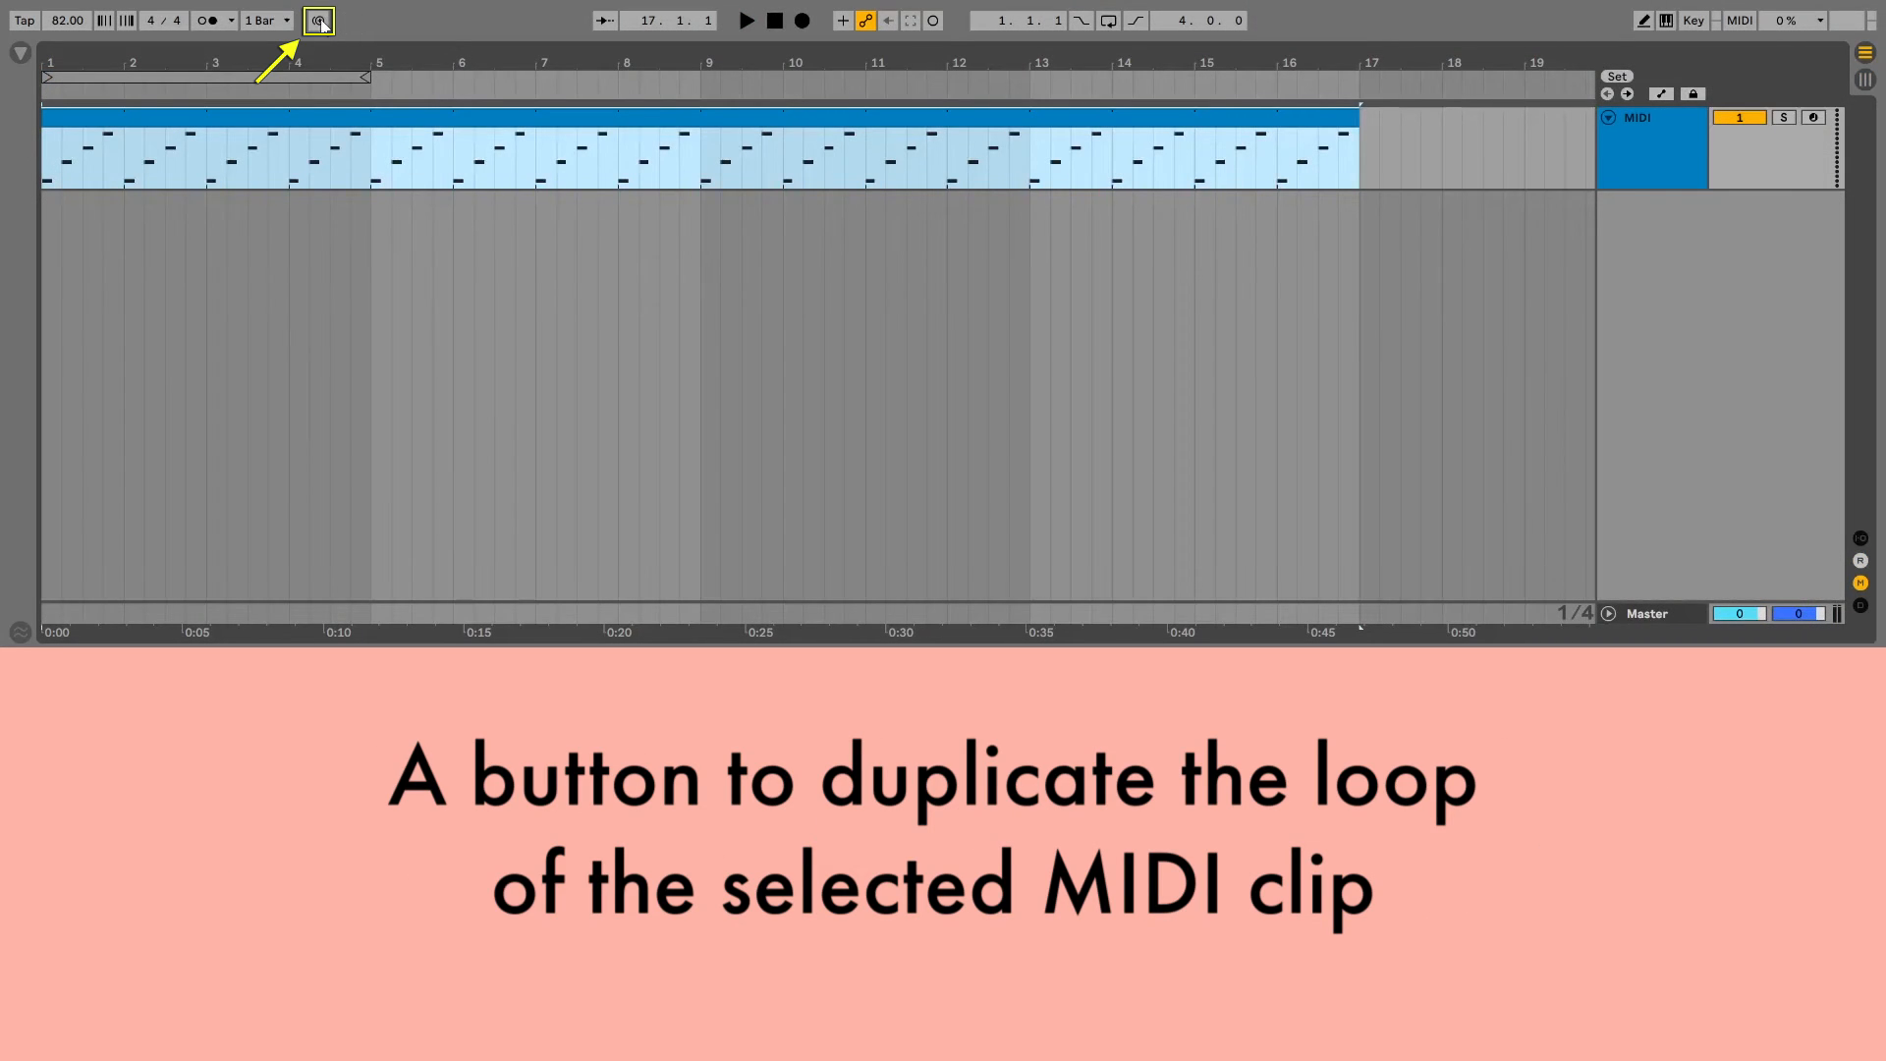
left_click(317, 20)
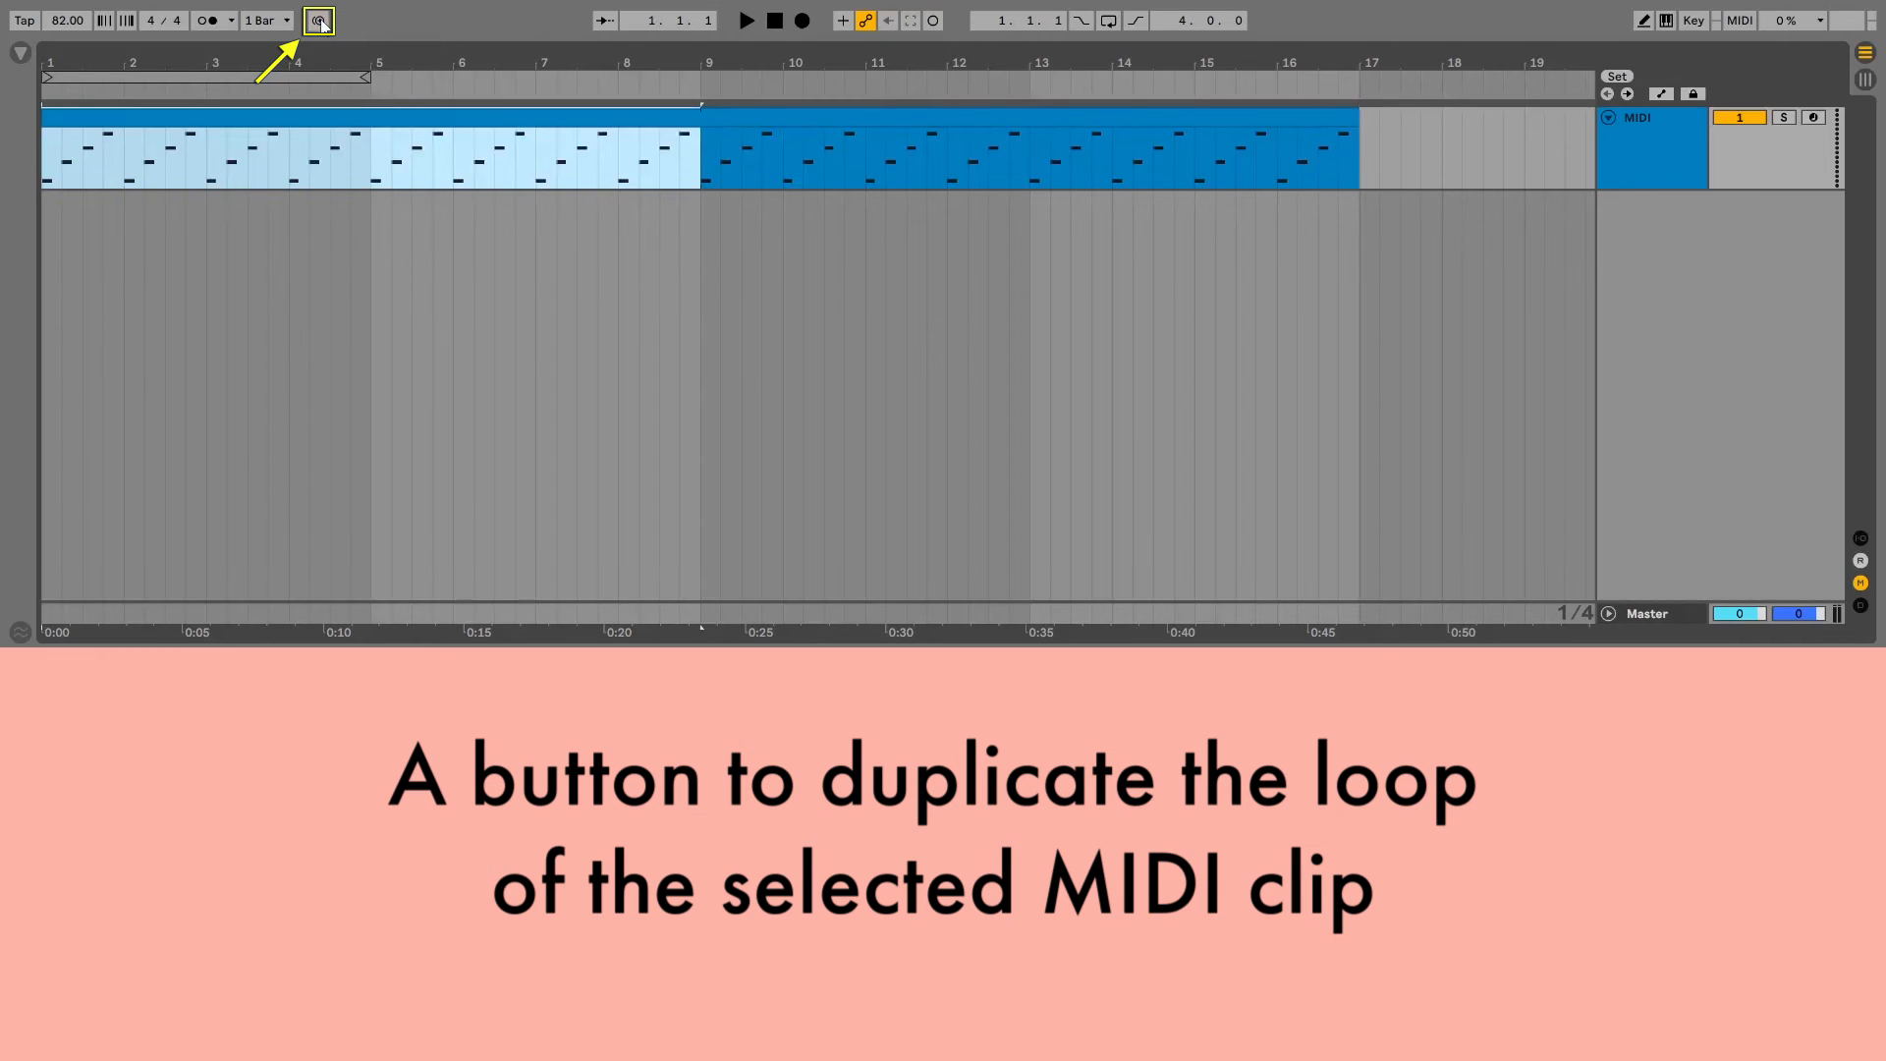
left_click(317, 20)
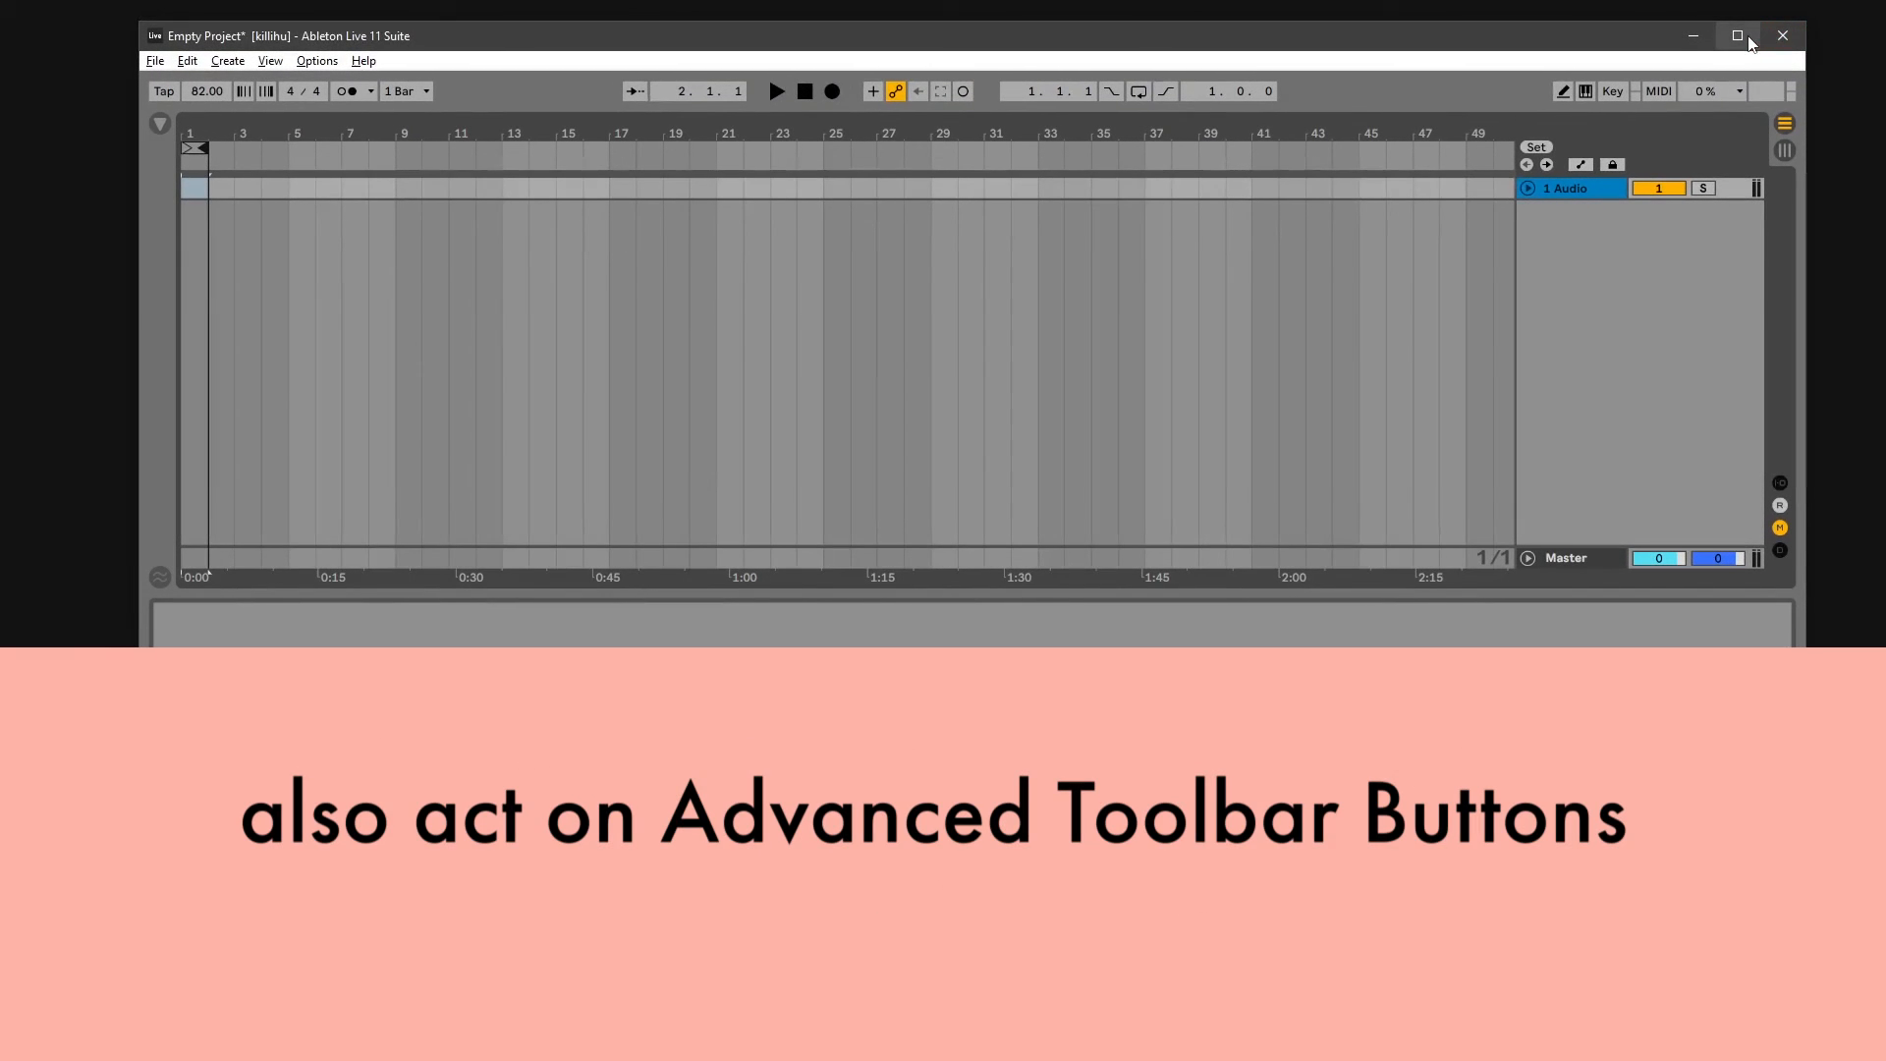
Maximize the Live window so the button bar returns to the toolbar
left_click(1736, 36)
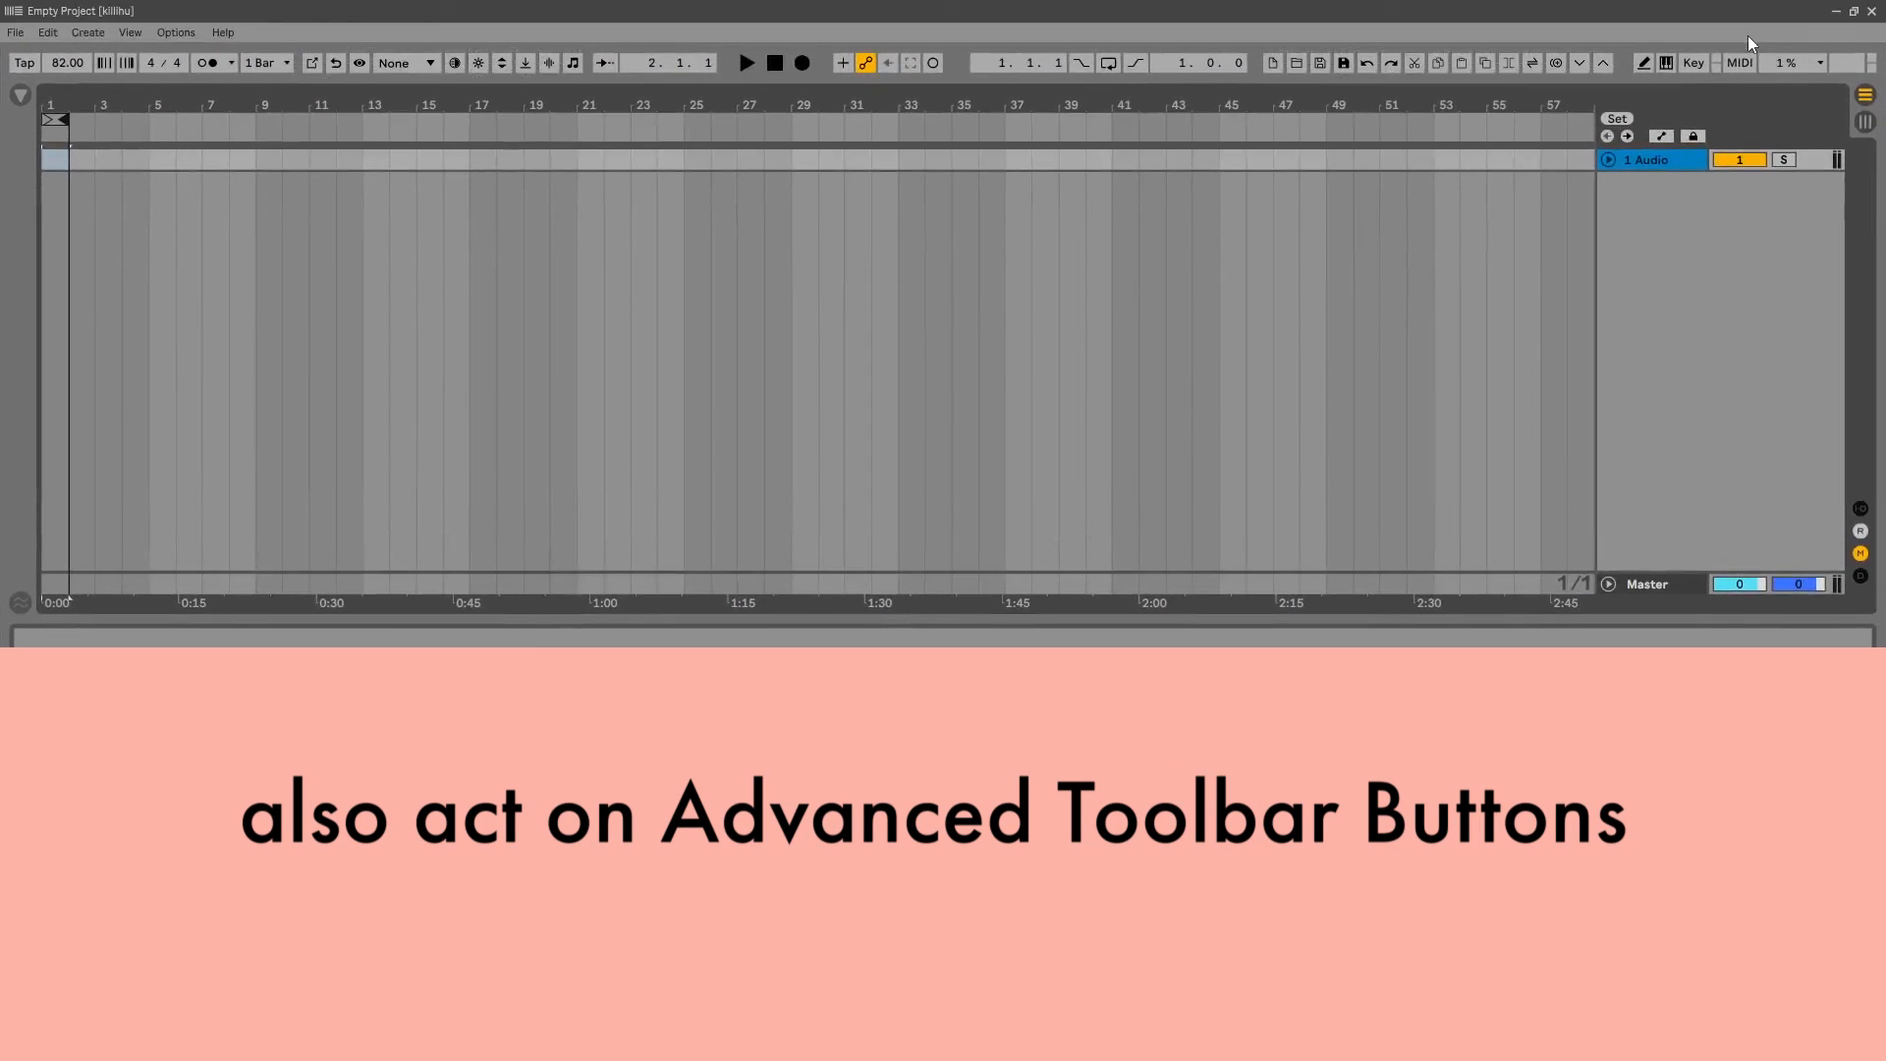